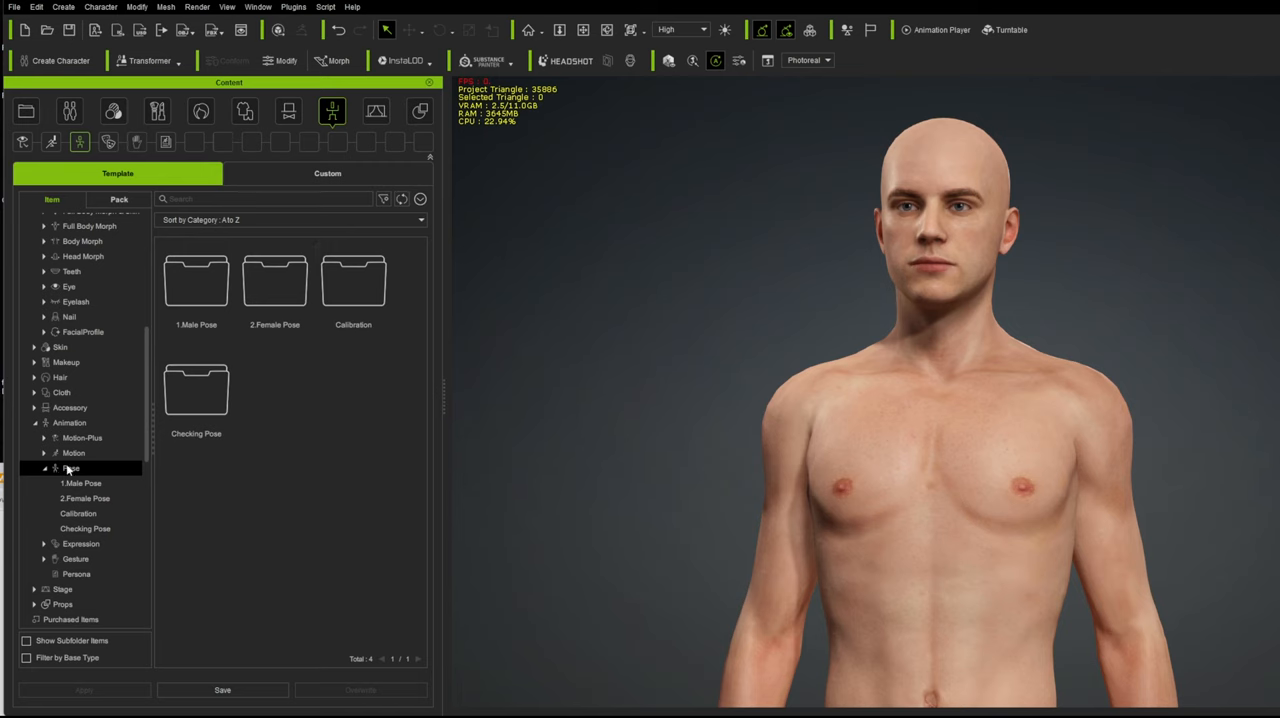
Step: Show the Packager listing installed packs, docked left beside the character view
left_click(85, 514)
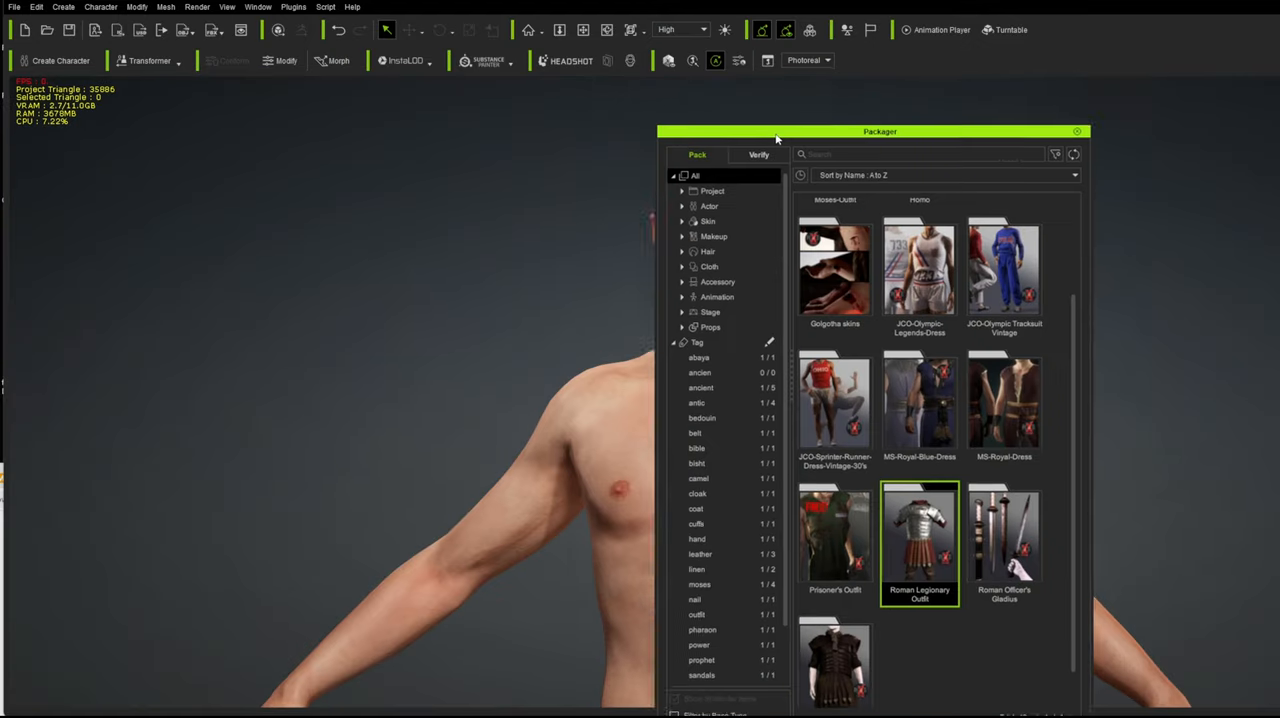
left_click_drag(880, 131, 229, 82)
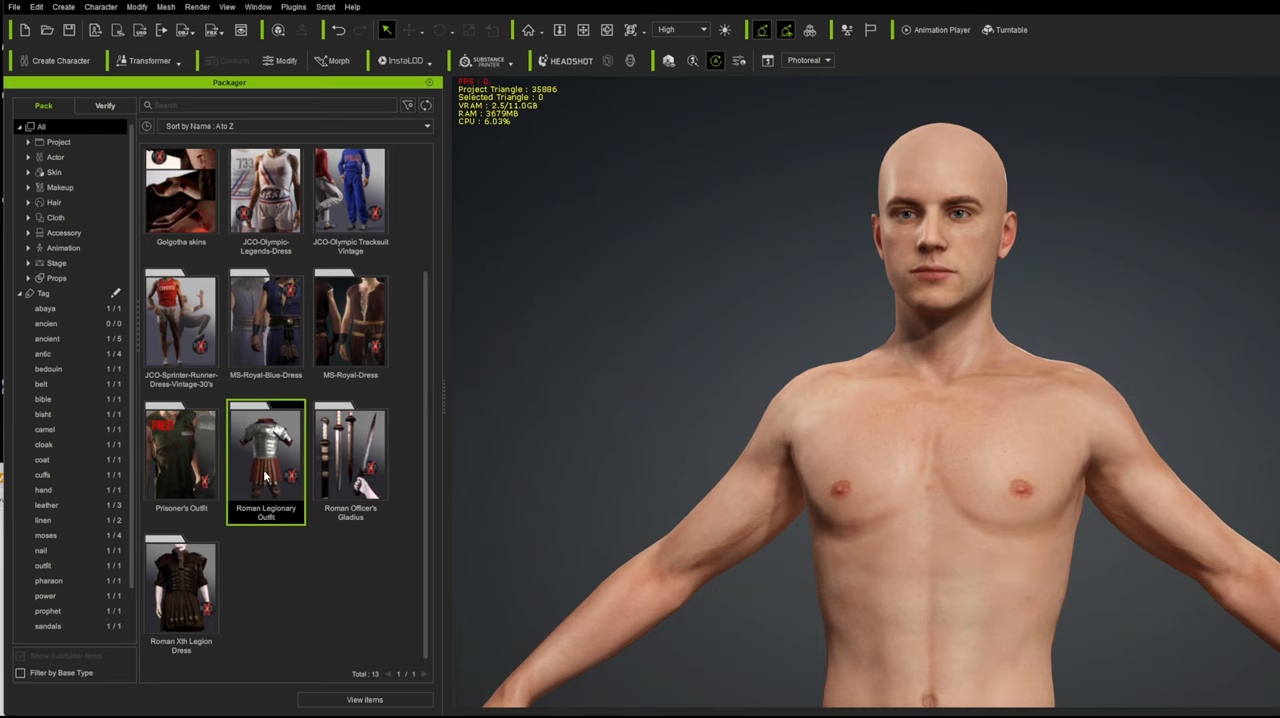
Step: Dress the character in the Braca - A trousers from the Roman Legionary Outfit pack
double_click(265, 452)
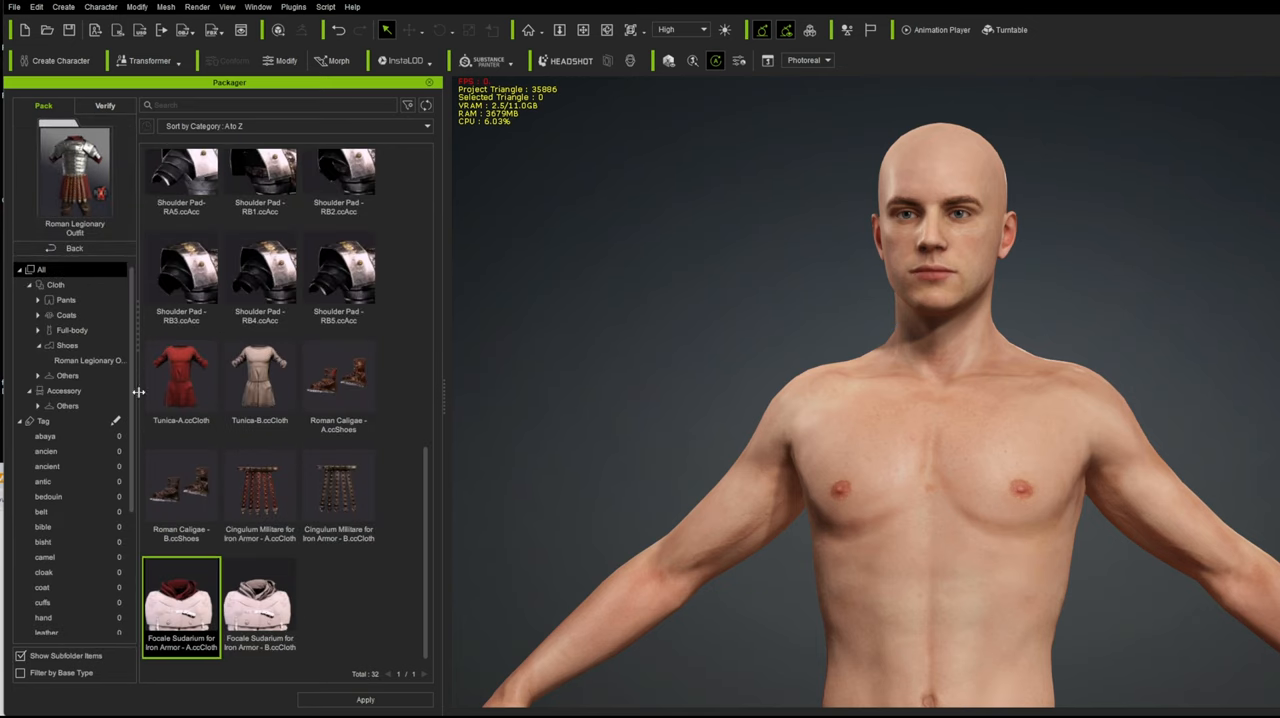
left_click(64, 299)
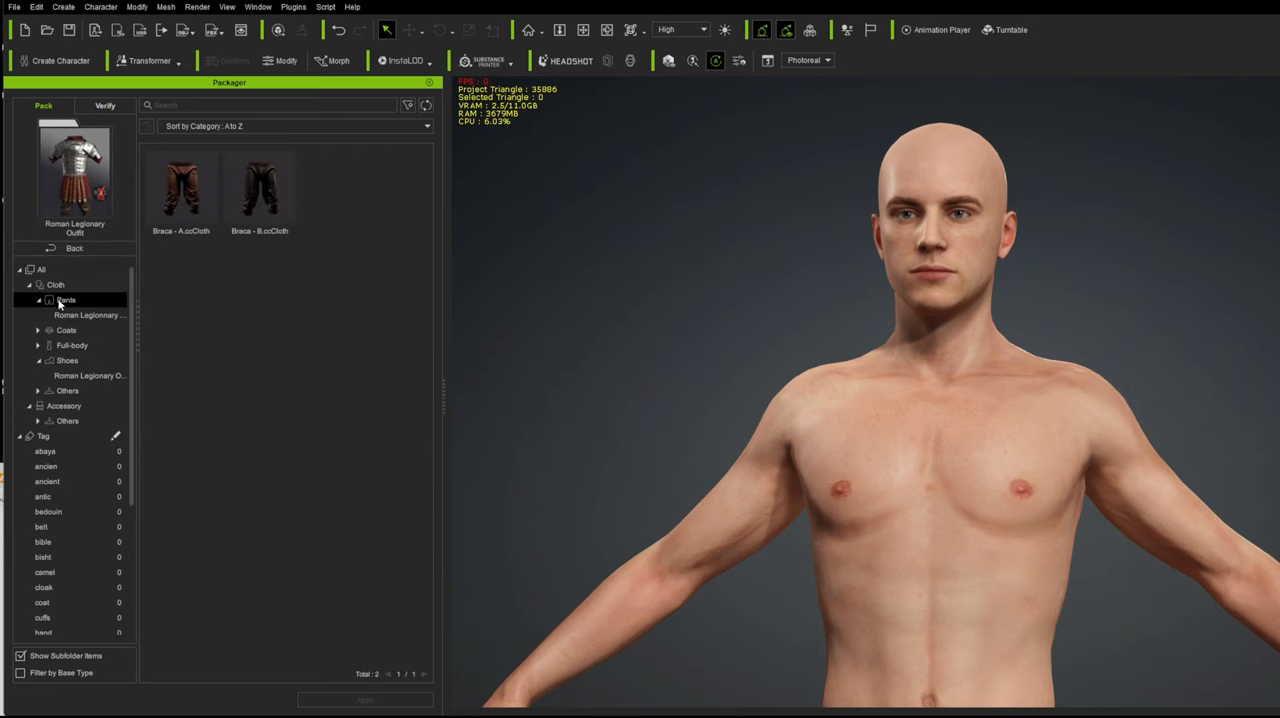
double_click(181, 190)
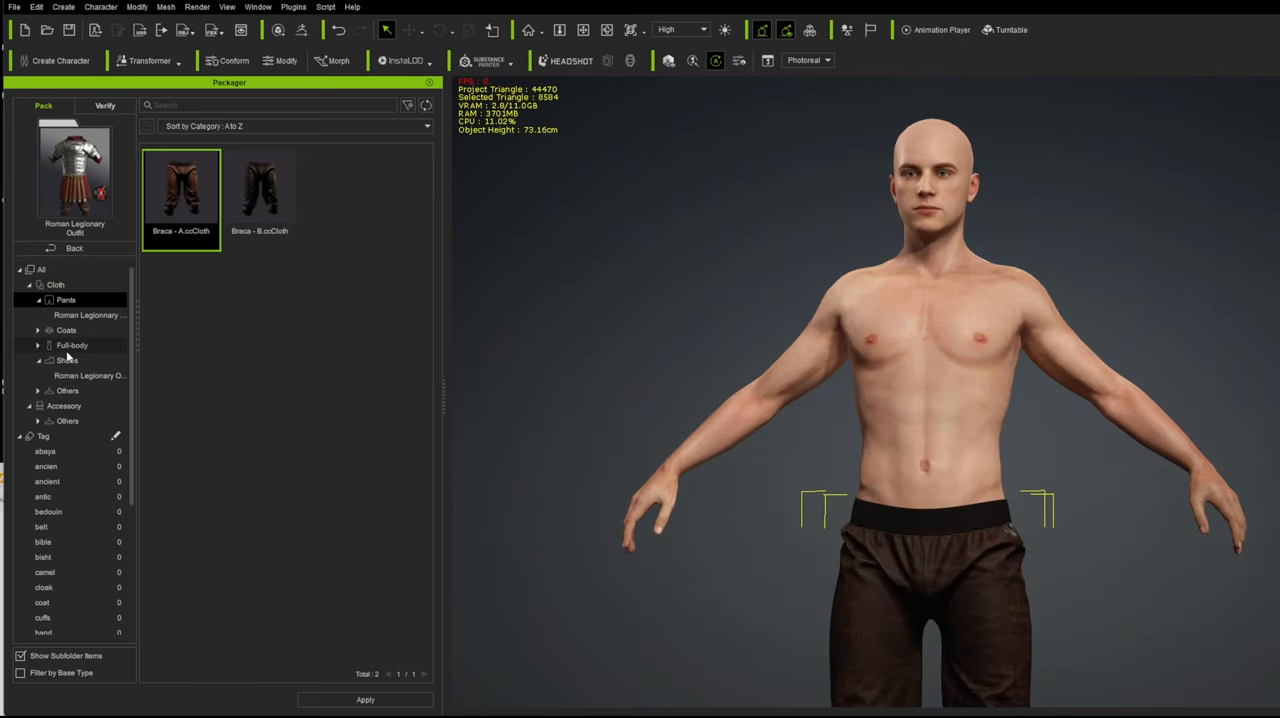
Step: Add the red Tunica-A and browse the outfit's shoes for the Roman Caligae sandals
left_click(72, 345)
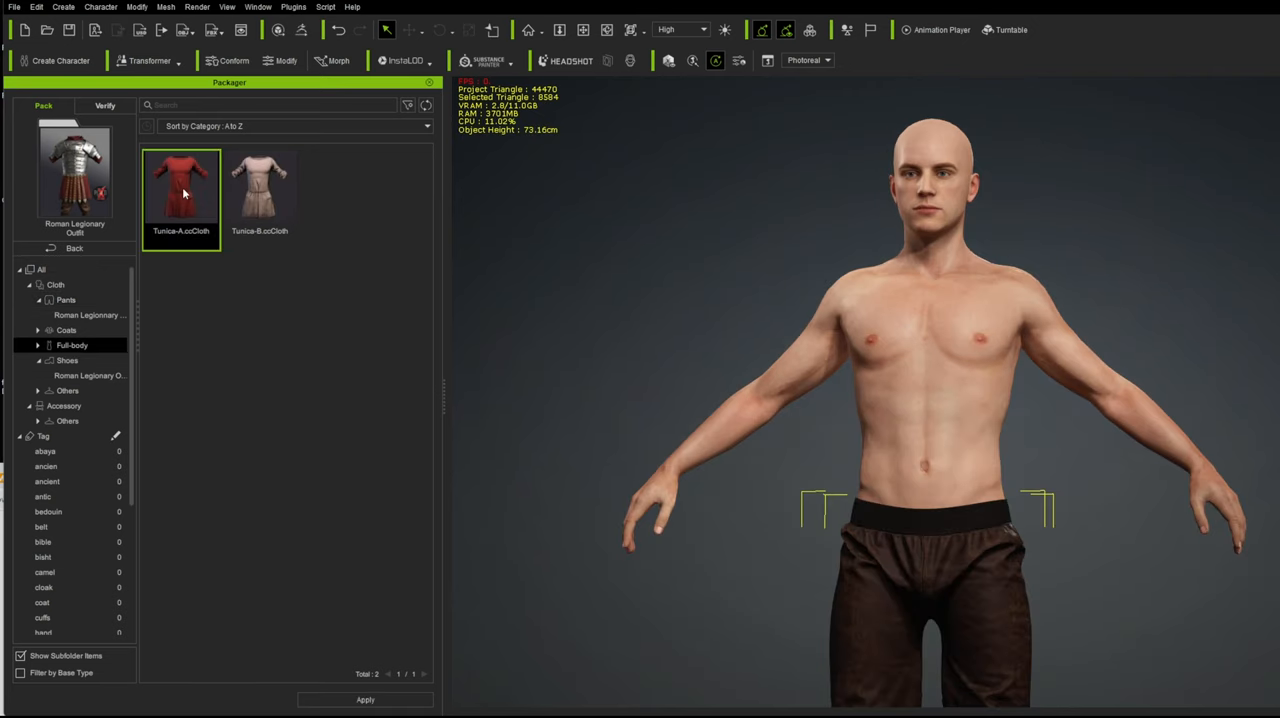
double_click(182, 190)
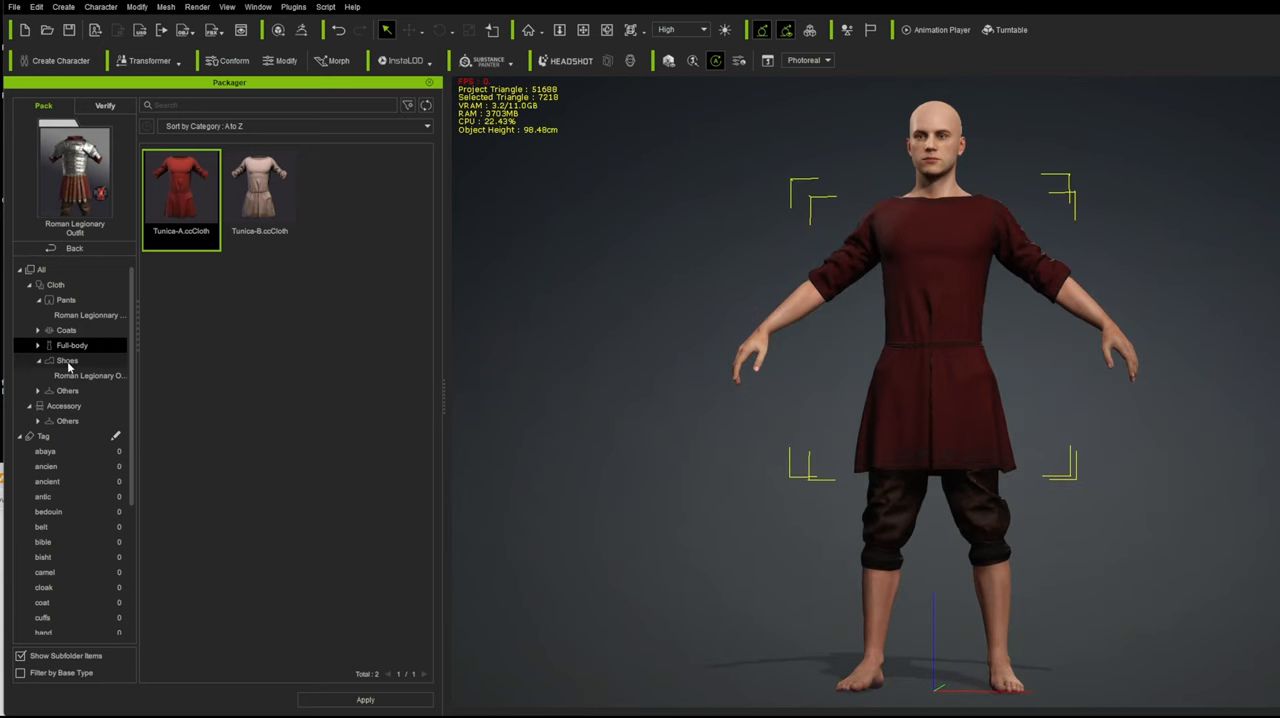
left_click(67, 360)
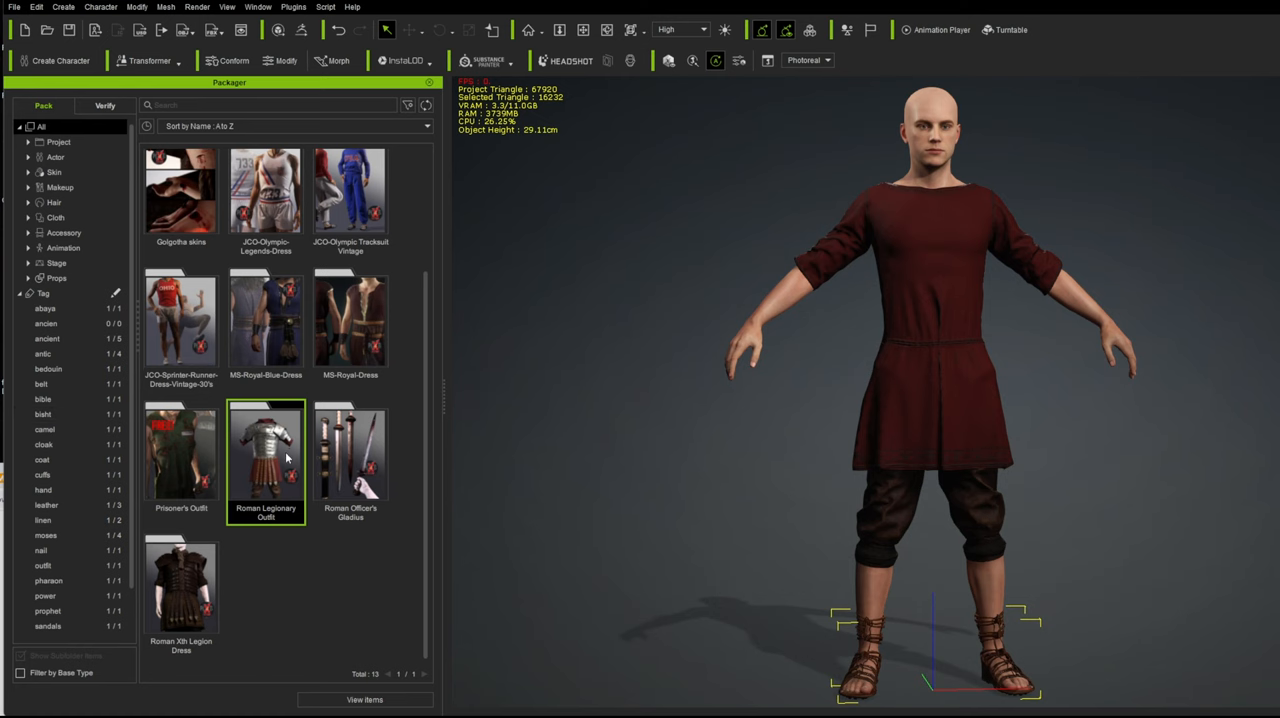
double_click(265, 455)
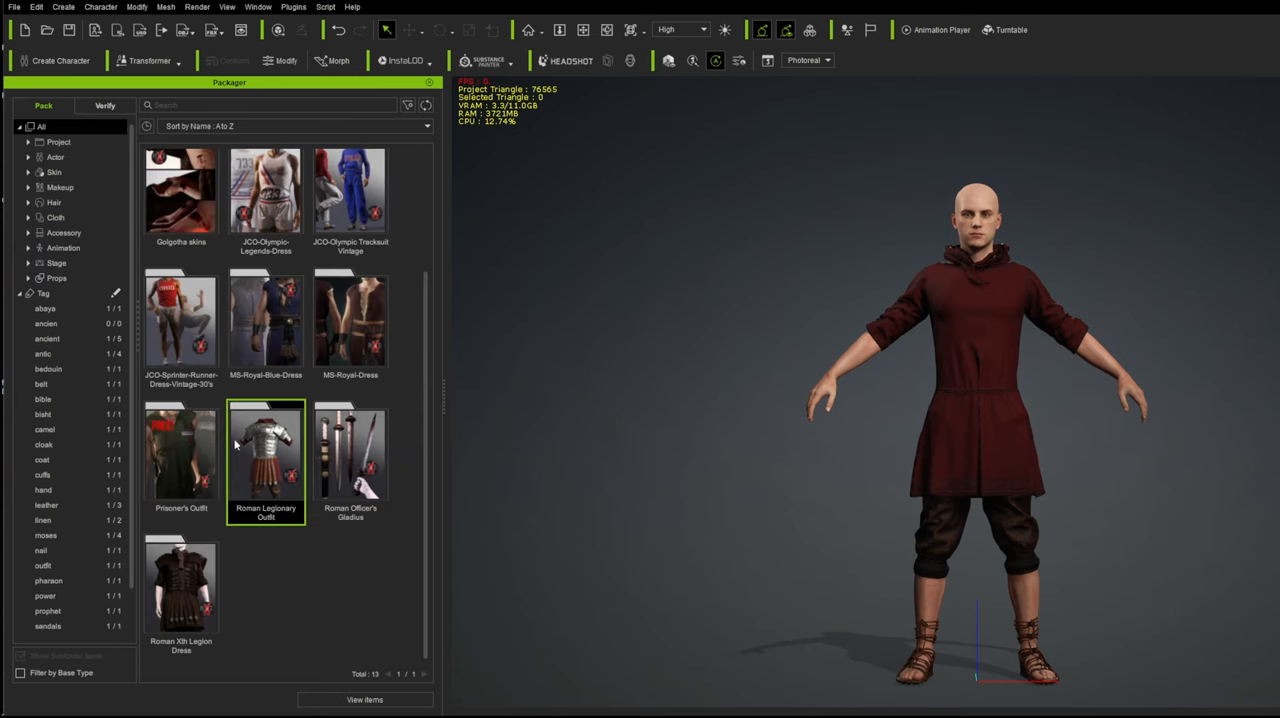
Step: Apply the Iron Lorica Segmentata armour from the Coats category over the tunic
double_click(265, 452)
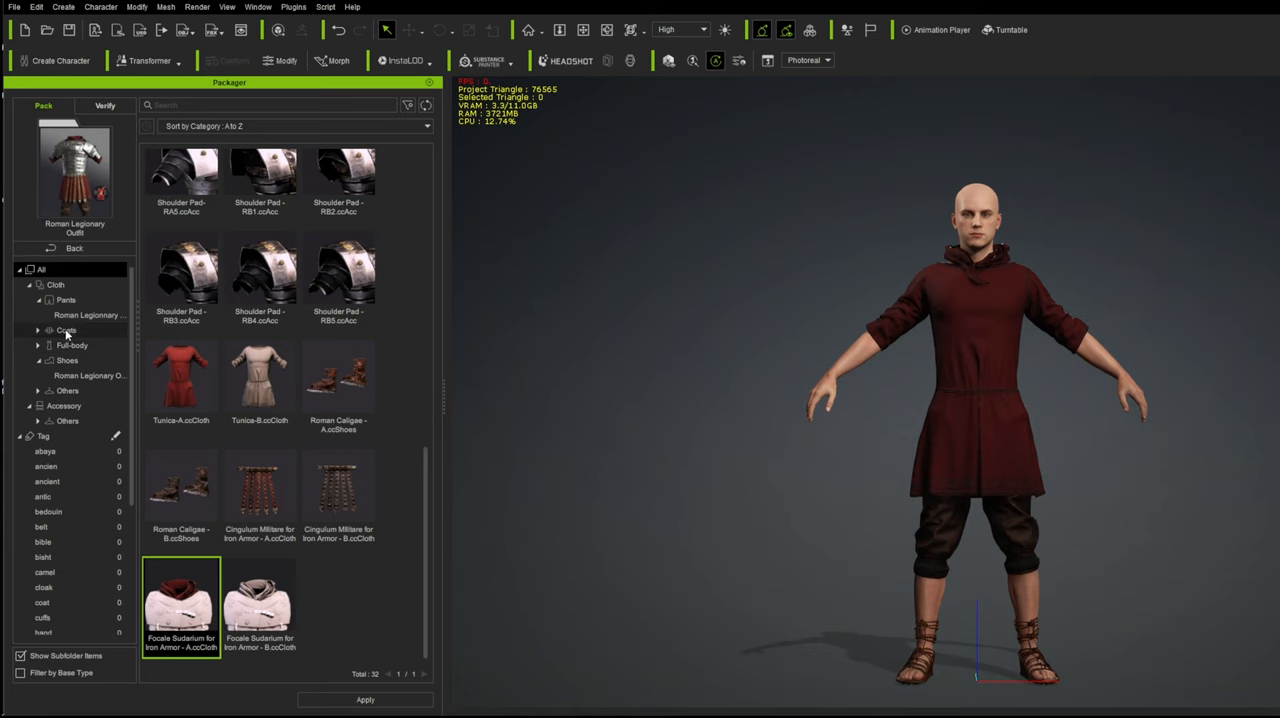
left_click(62, 330)
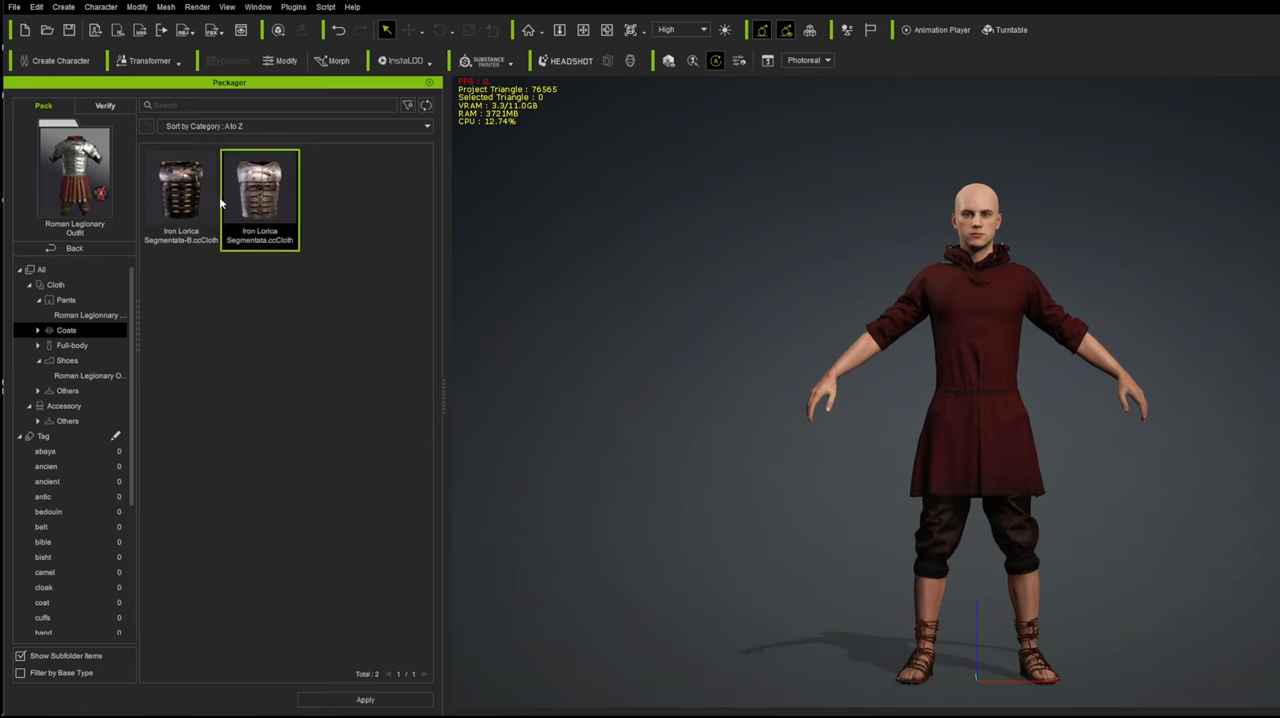
left_click(181, 195)
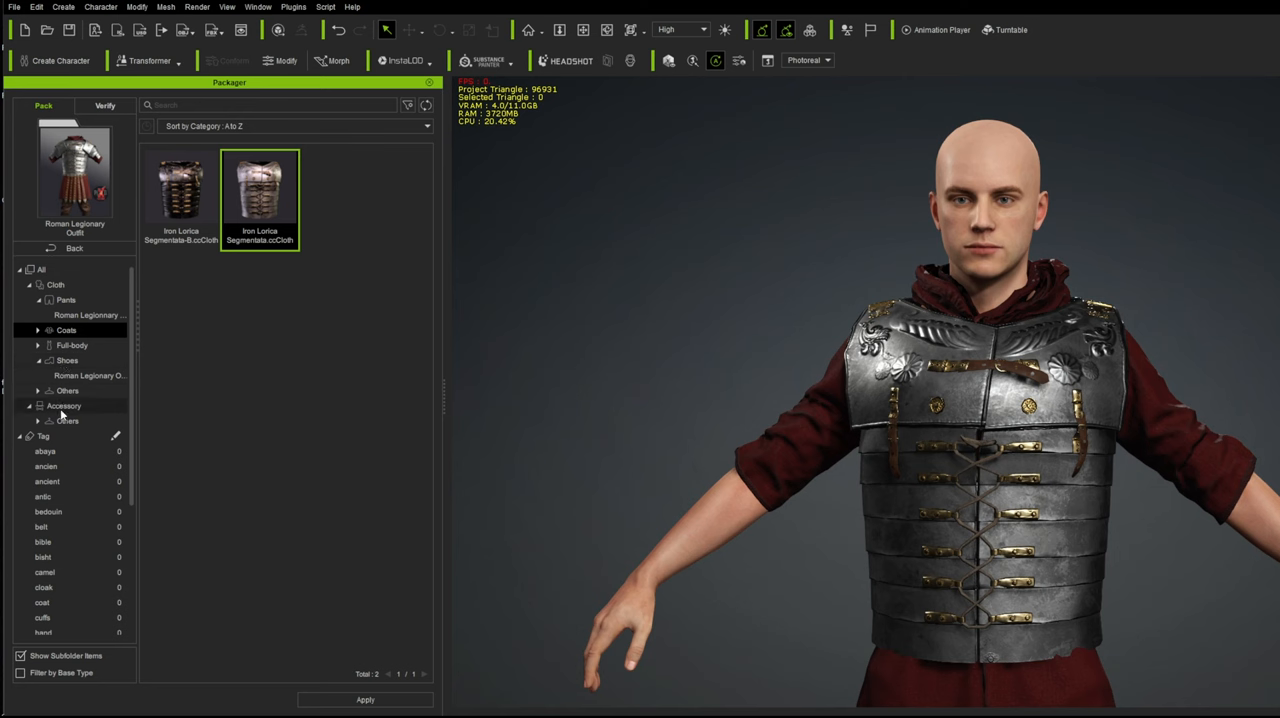
Step: Apply the Shoulder Pad-RA4 accessory to the character's right shoulder
left_click(62, 406)
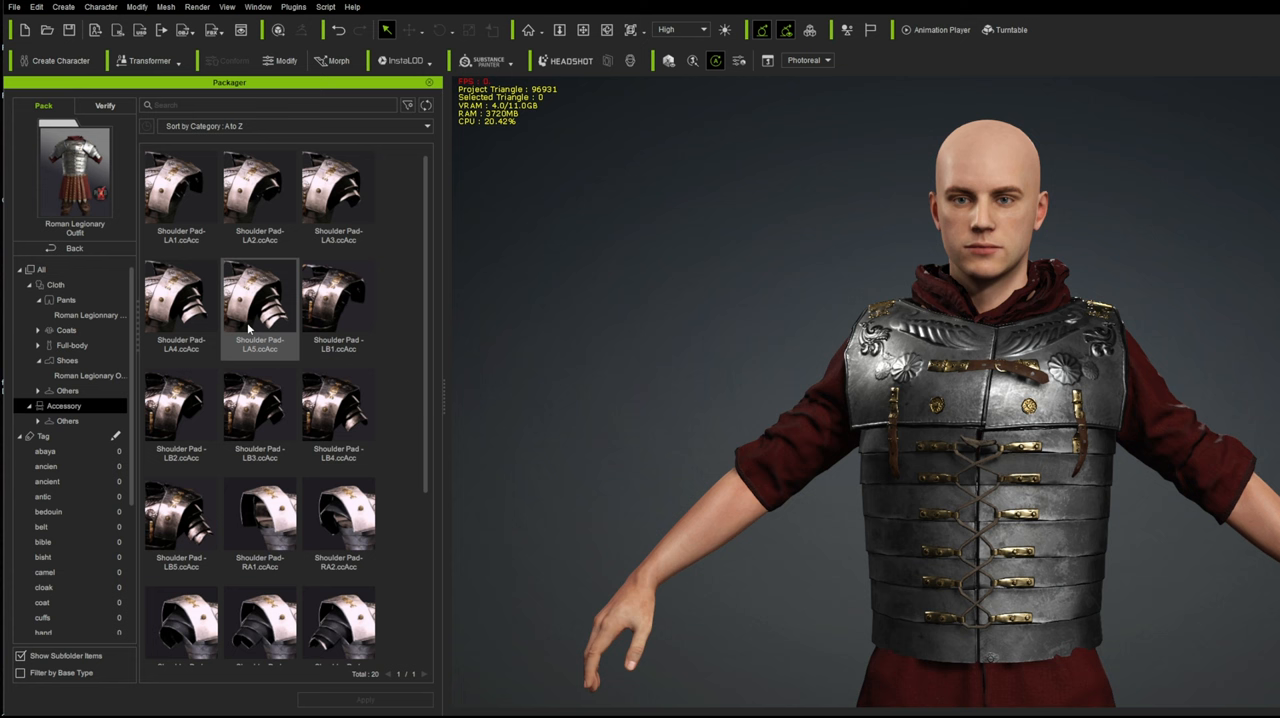
scroll("down", 3)
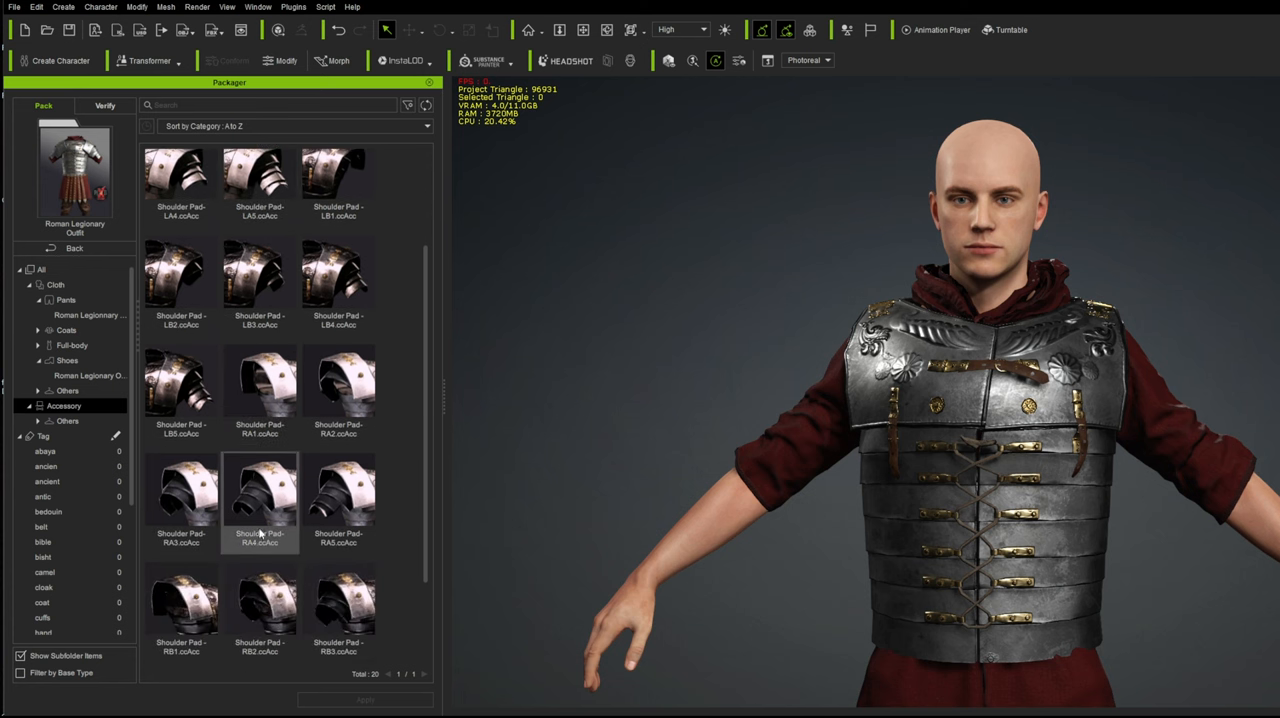
scroll("down", 3)
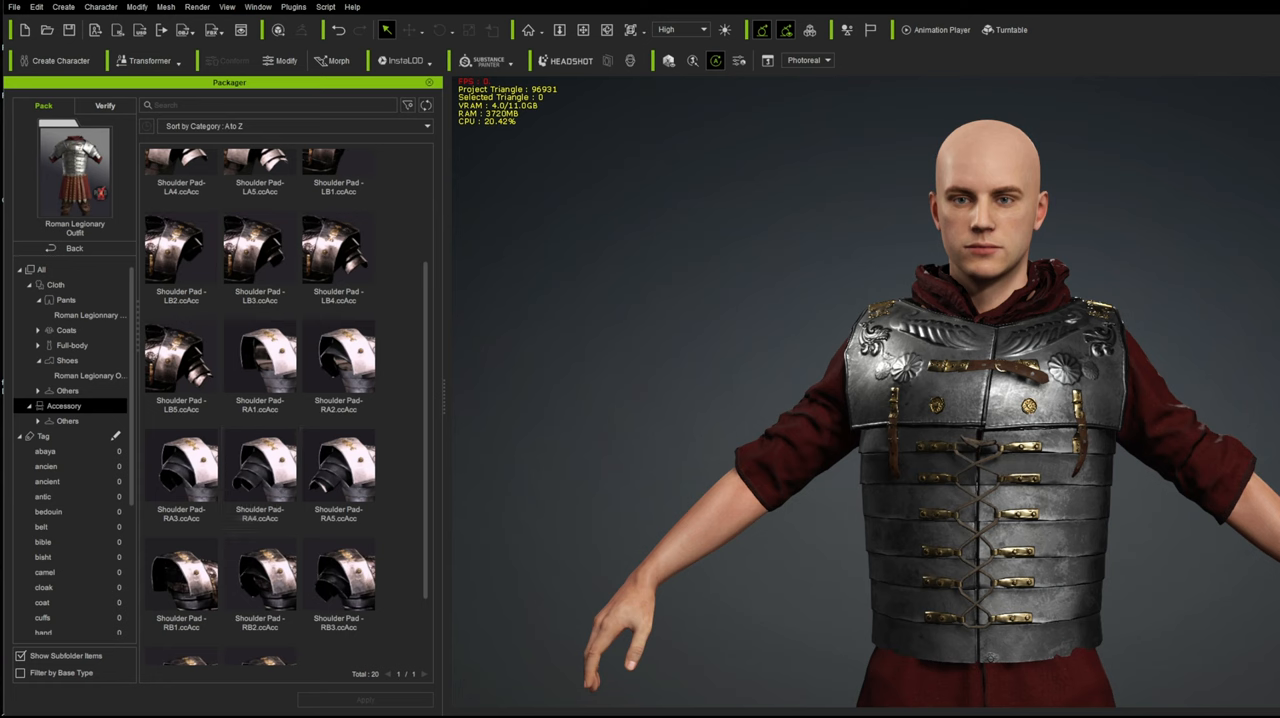
mouse_move(1043, 344)
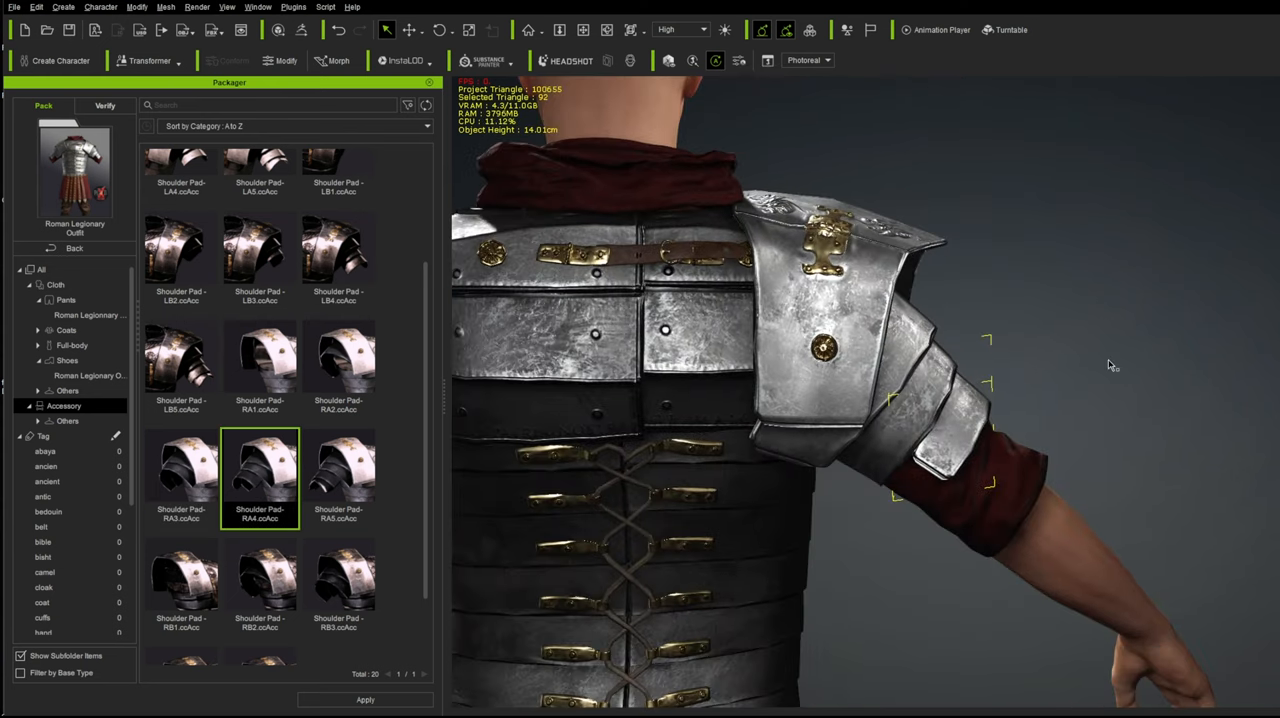
left_click(338, 470)
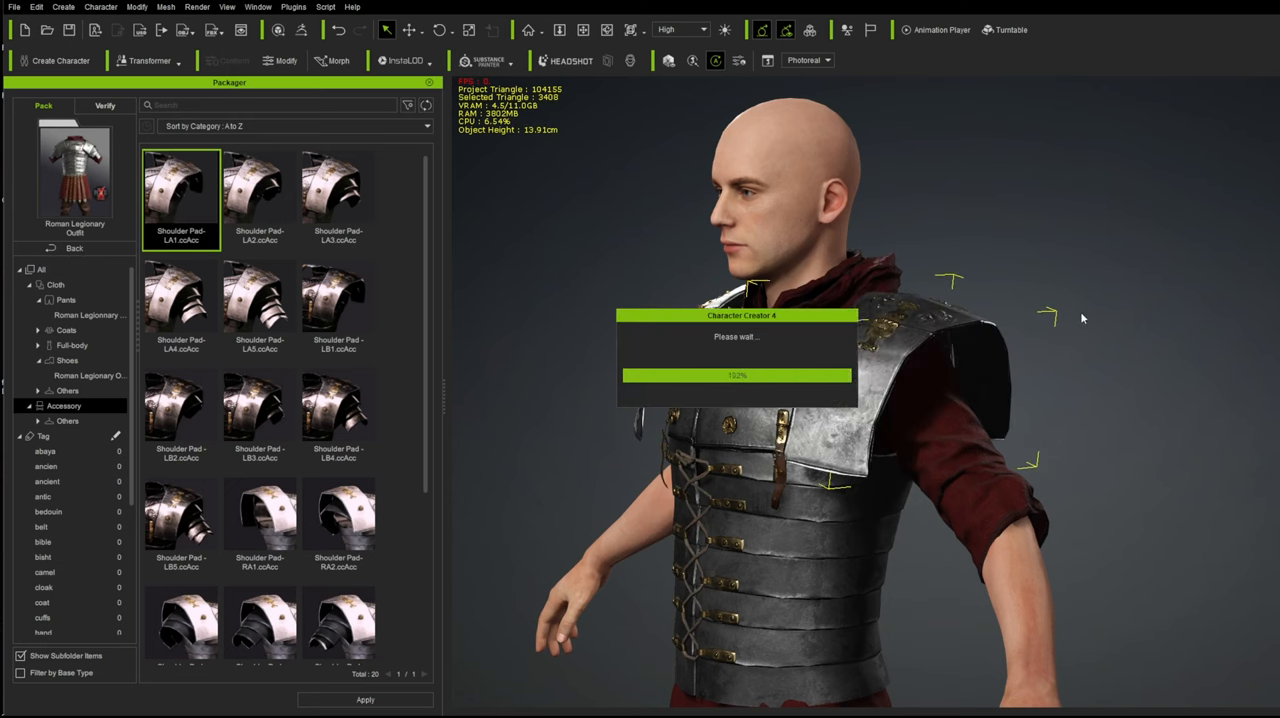
Step: Apply the matching left Shoulder Pad (LA) accessory
left_click(258, 195)
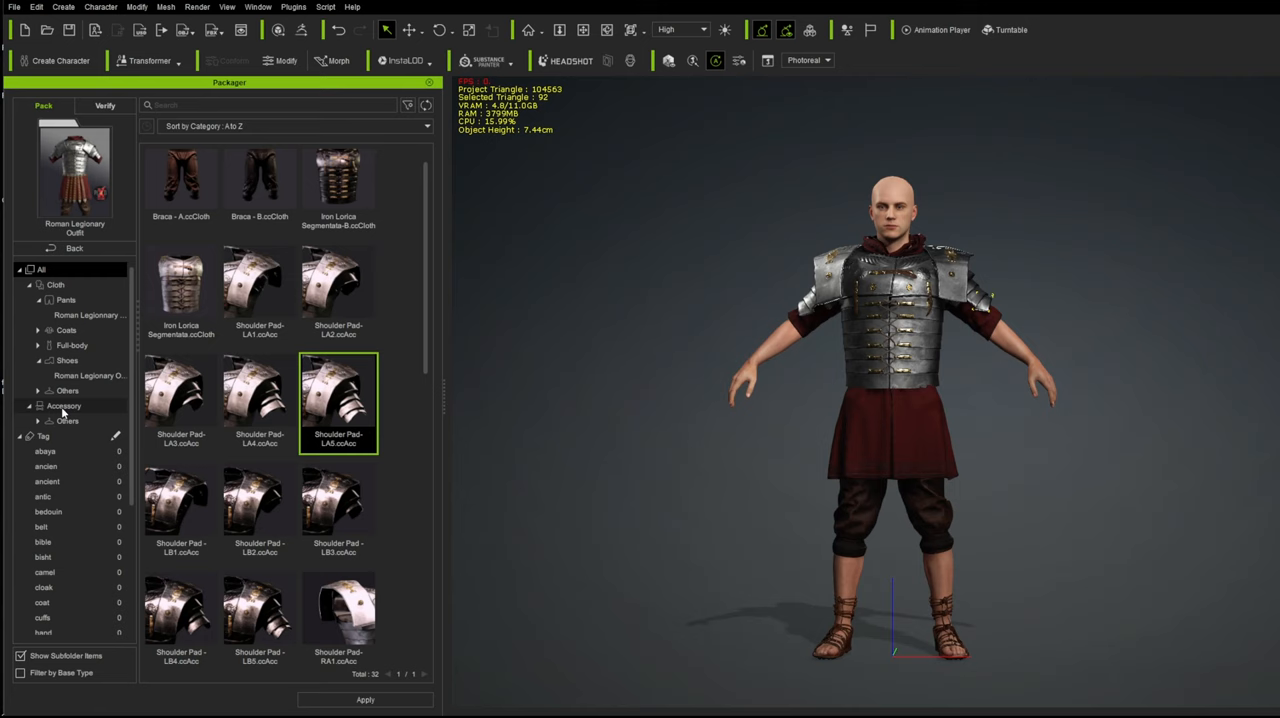
Step: Apply the Cingulum Militare for Iron Armor - A belt from the Others category
left_click(66, 390)
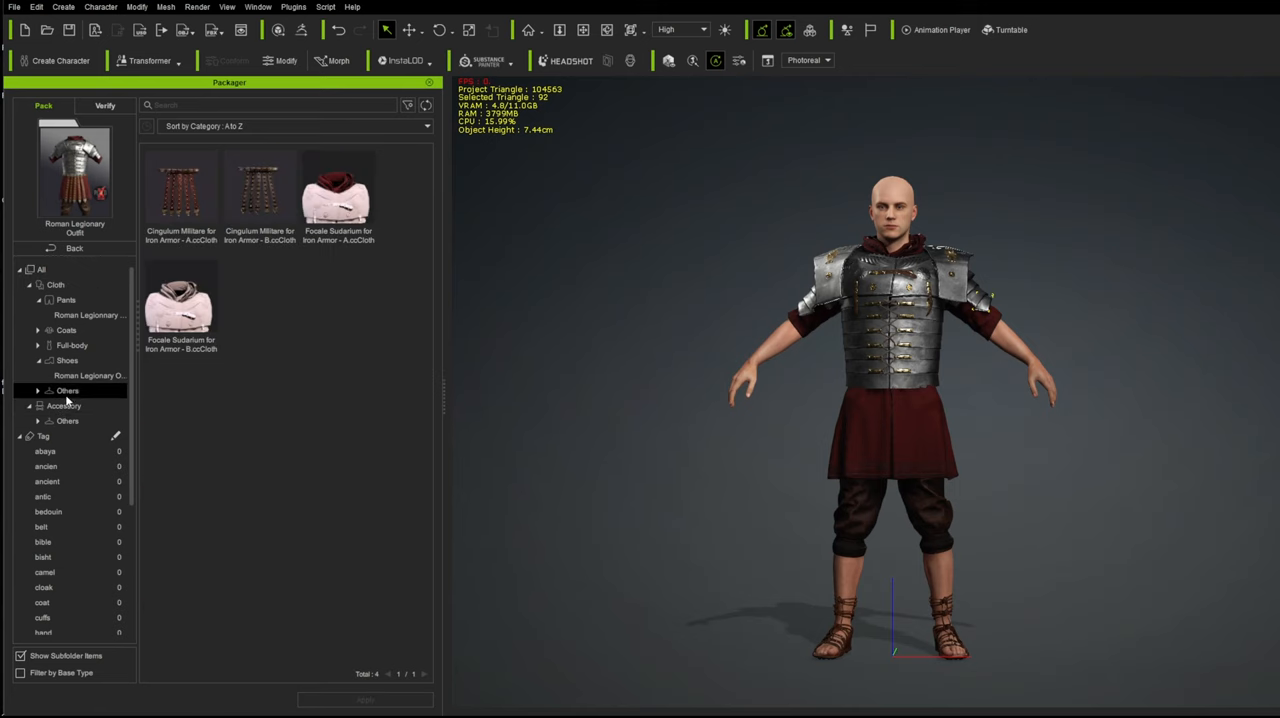
left_click(182, 193)
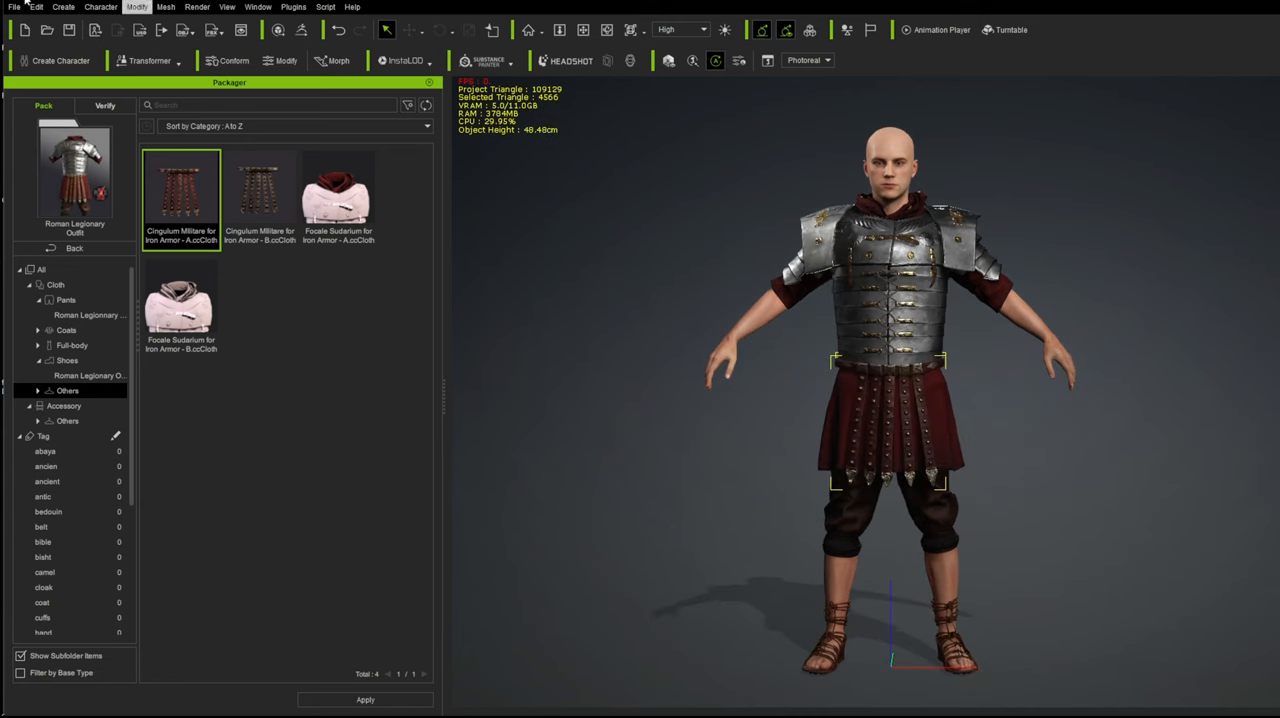
left_click(8, 11)
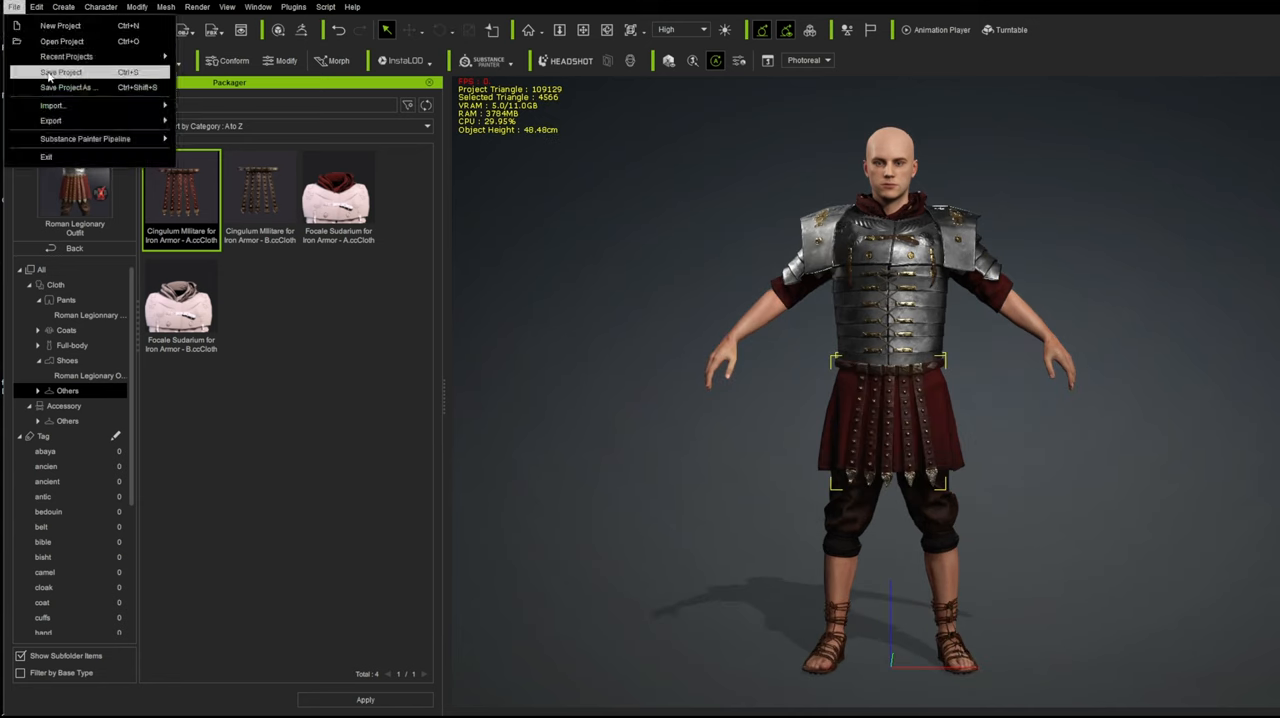
Step: Save the project, then send the legionary to iClone via File > Export
left_click(50, 120)
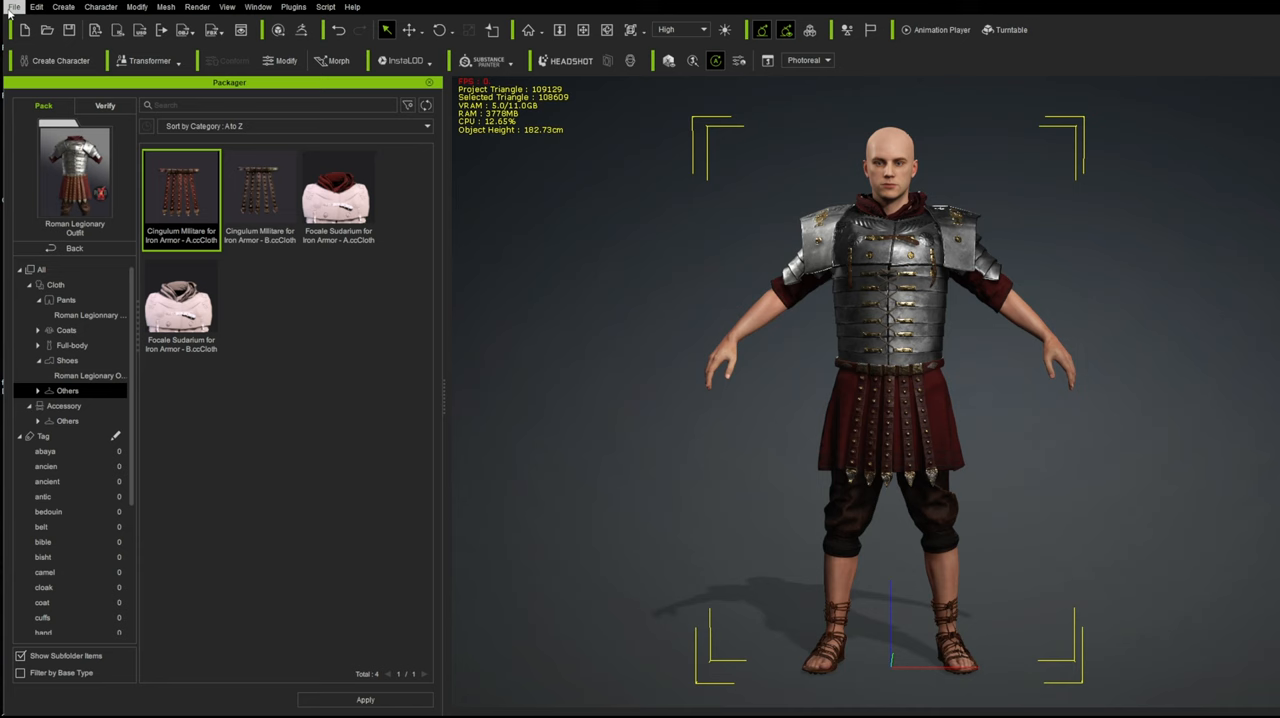
left_click(11, 9)
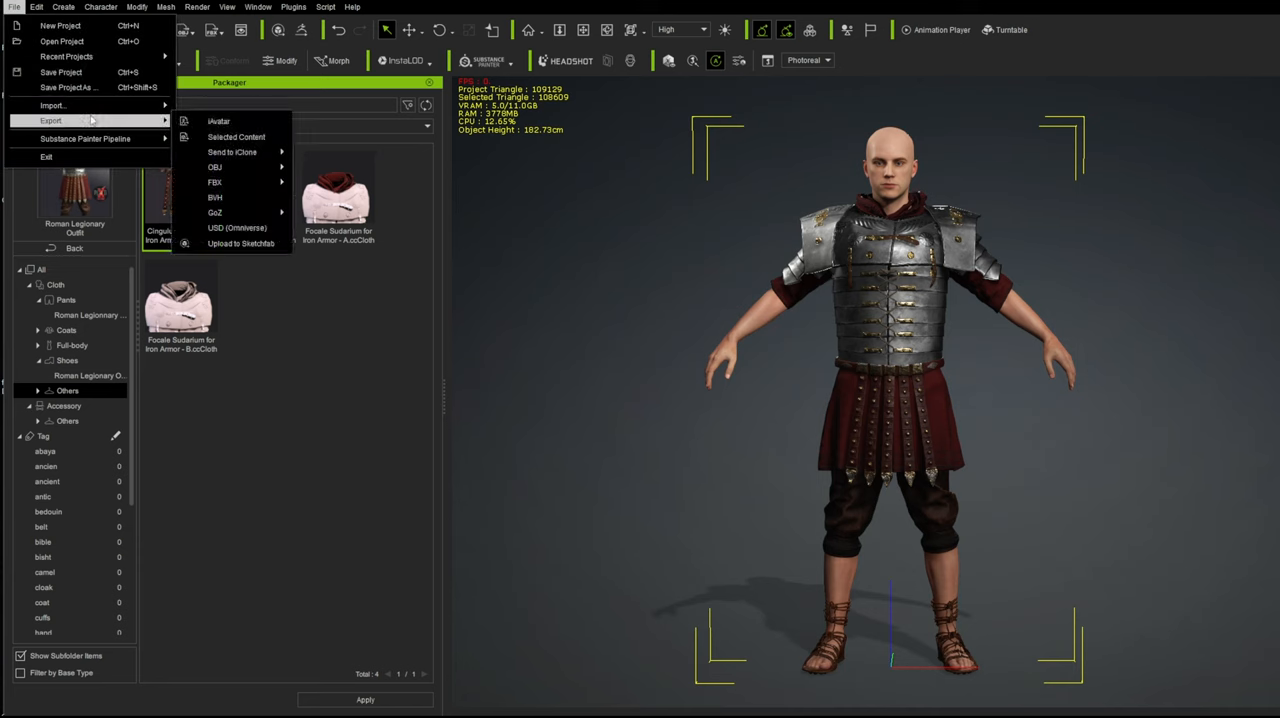
mouse_move(232, 152)
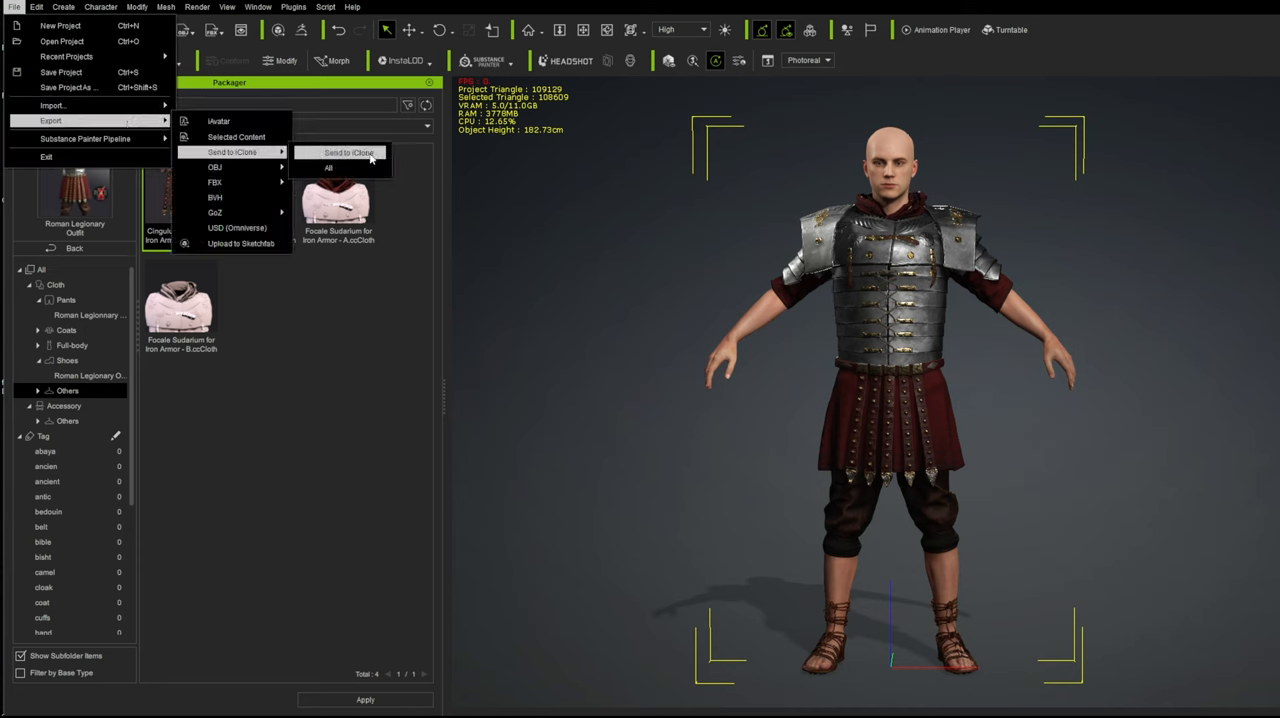
left_click(346, 152)
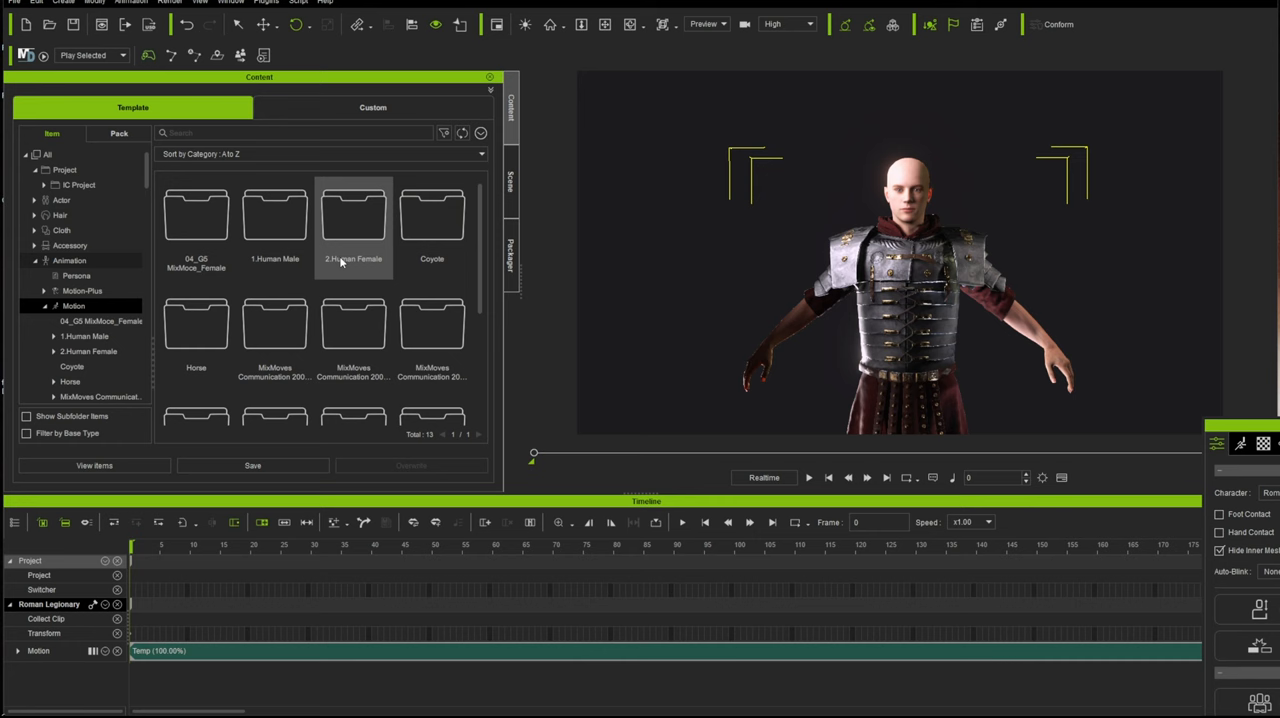
Step: Browse the Animation > Motion library folders for the legionary
scroll("down", 3)
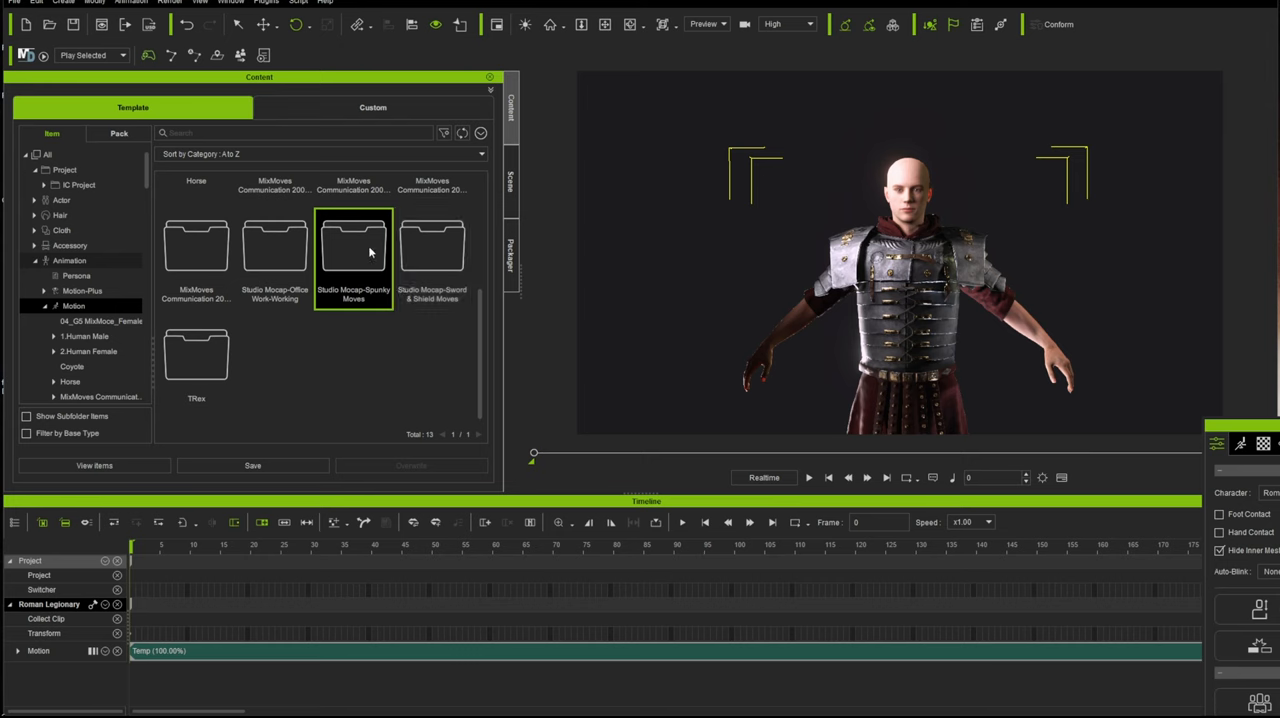
Step: Place Move_WalkFast_M from Studio Mocap-Spunky Moves on the motion track and browse further clips
double_click(353, 248)
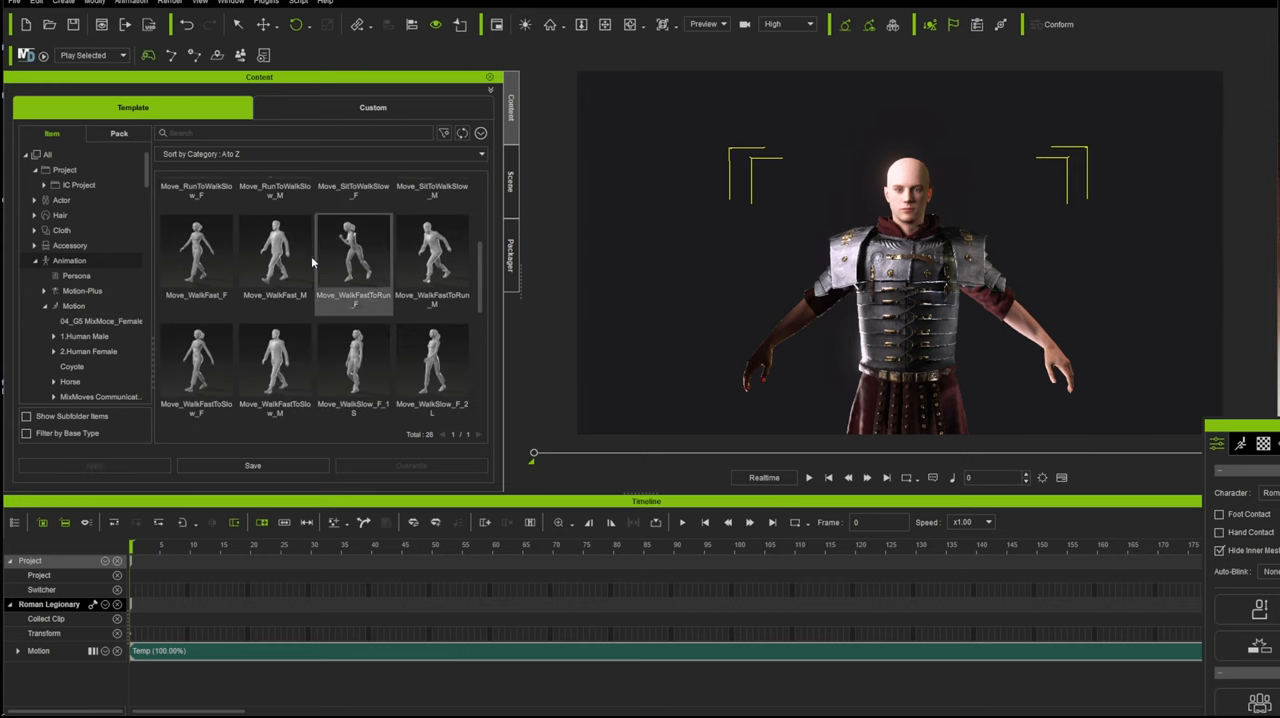
left_click(274, 252)
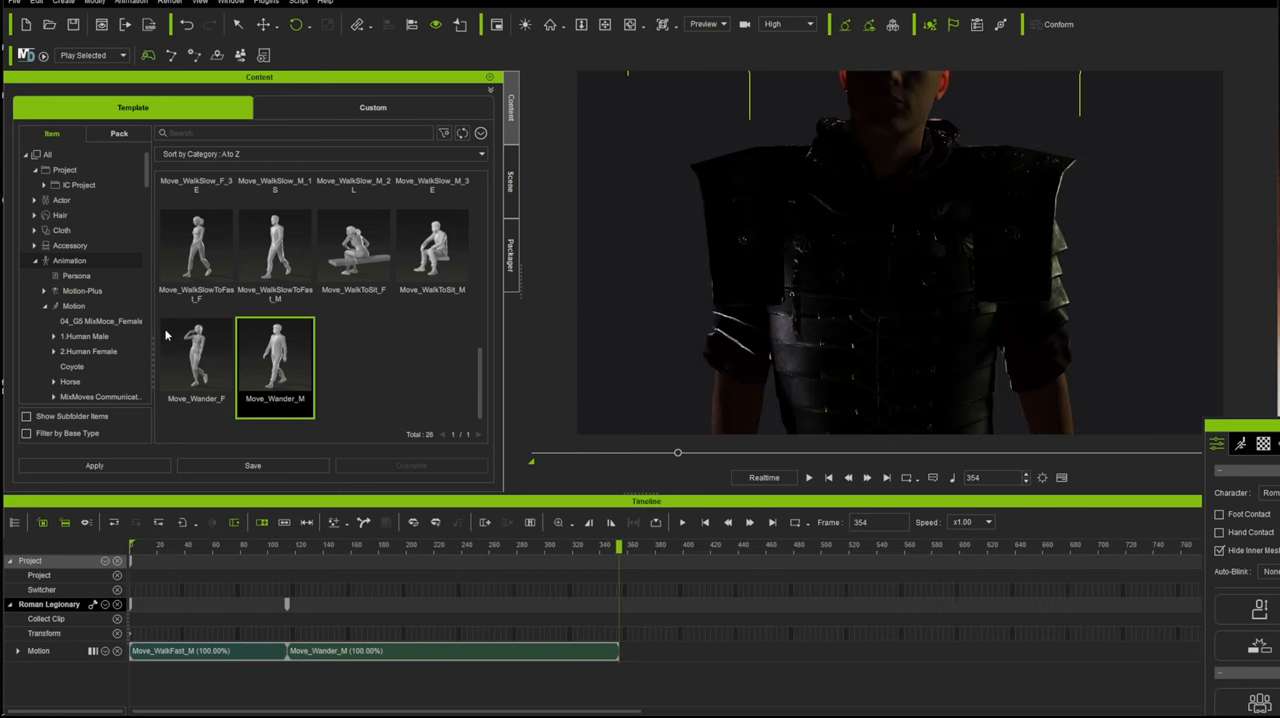
scroll("down", 3)
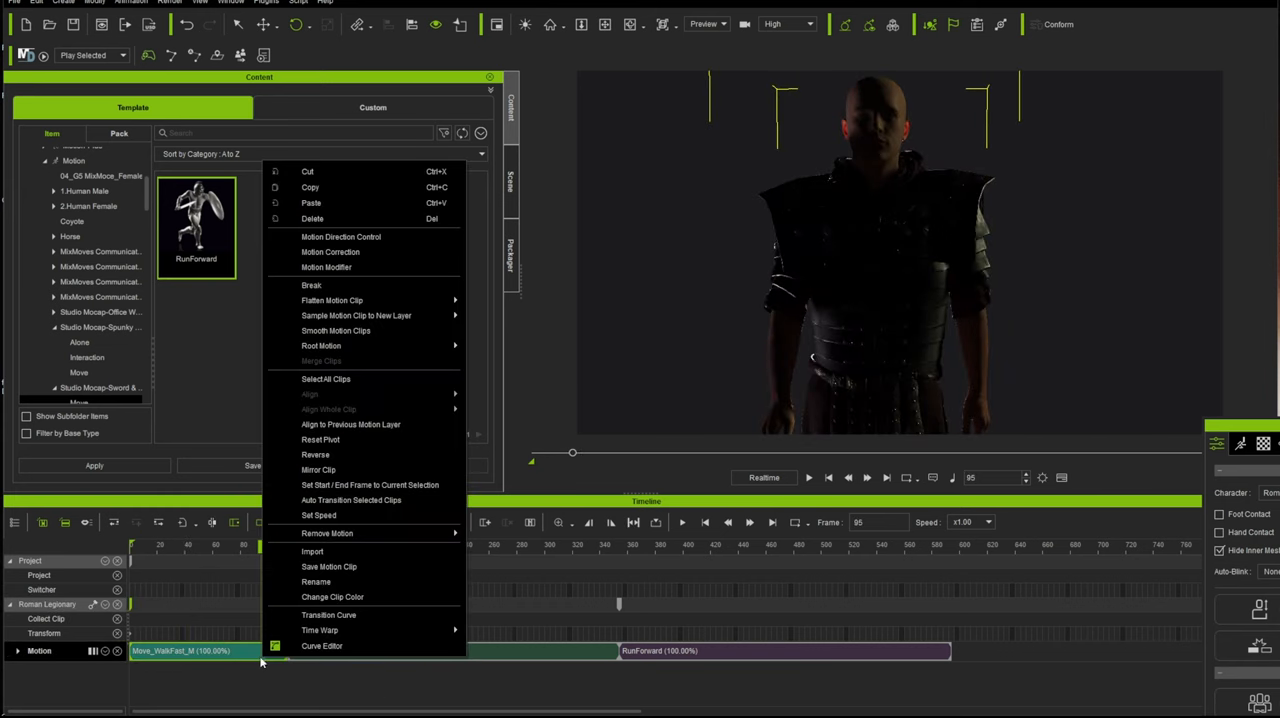
mouse_move(320, 439)
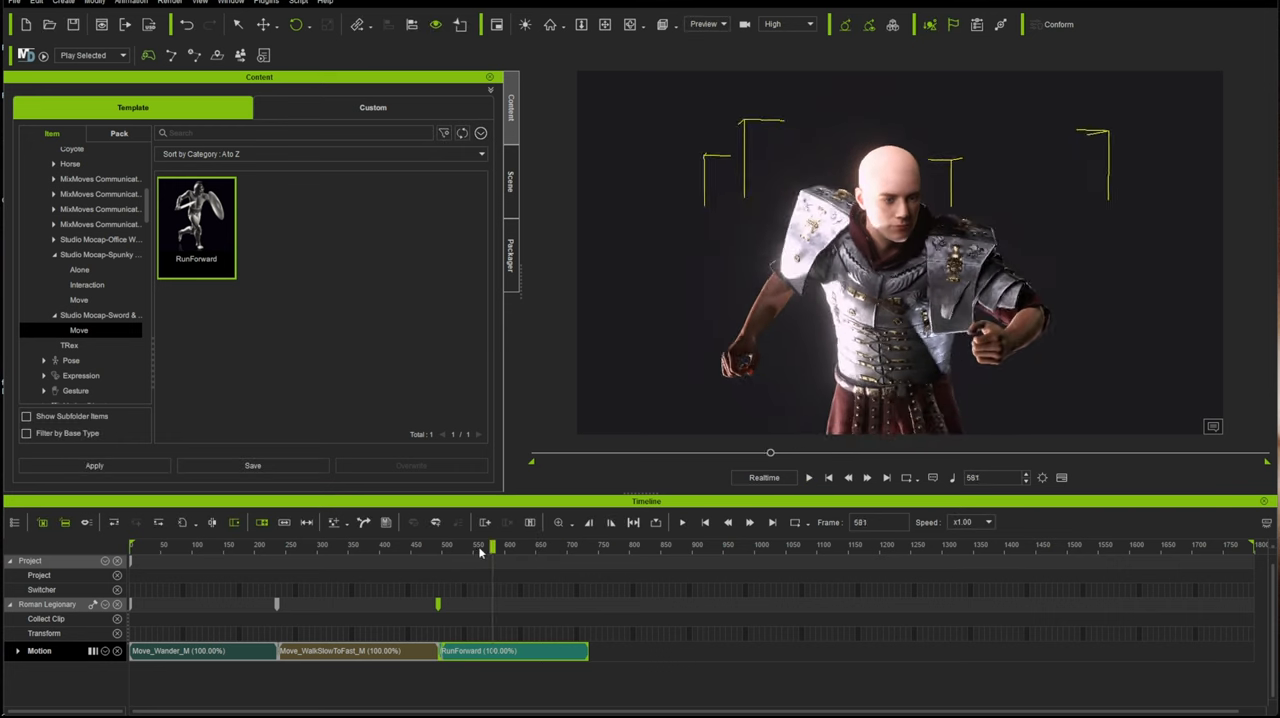
Step: Scrub to a later frame of the run where the SHLA shoulder plate needs keying
left_click_drag(479, 547, 443, 547)
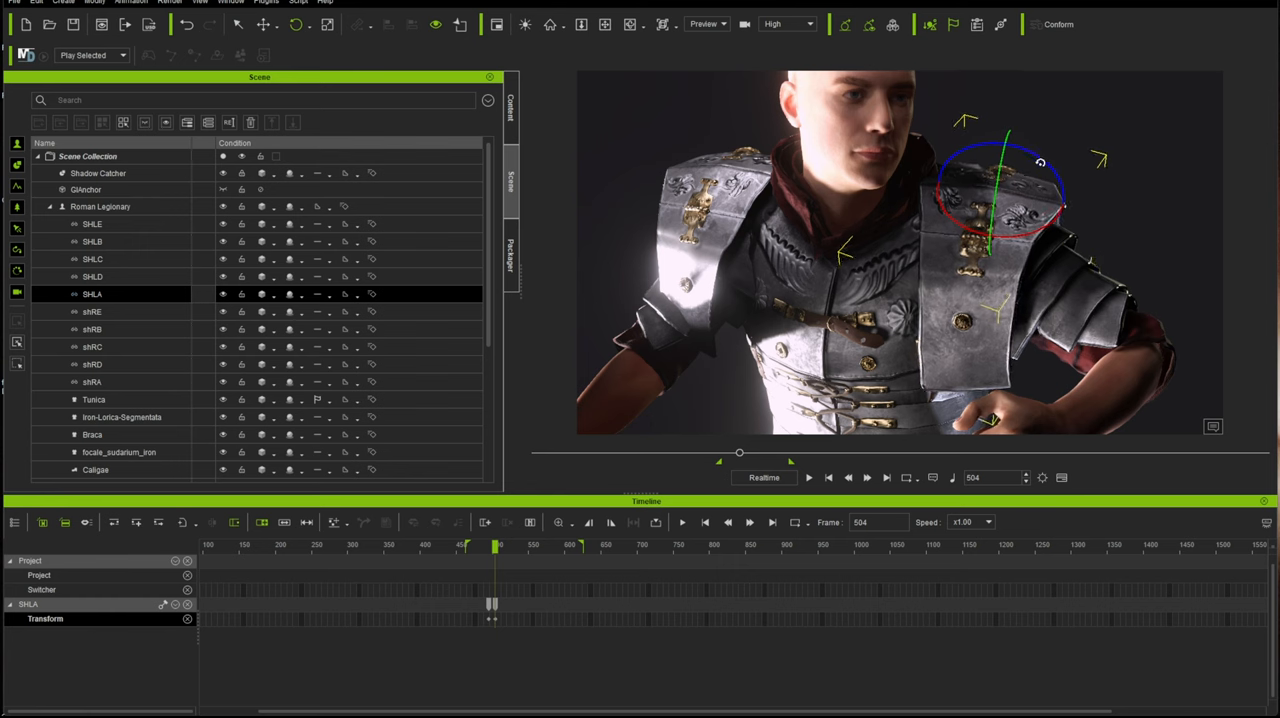
Step: Rotate the SHLA and shRA shoulder plates into place on the shoulders, creating transform keys
left_click_drag(495, 545, 485, 545)
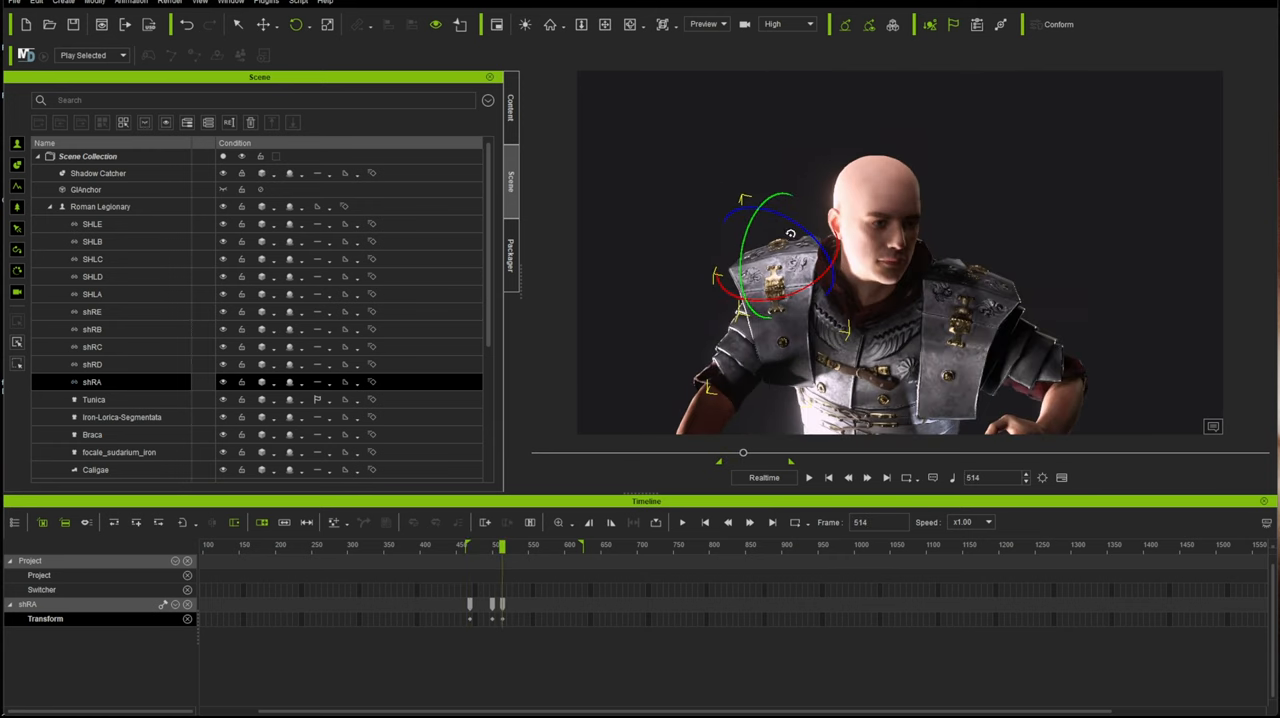
left_click_drag(500, 545, 543, 545)
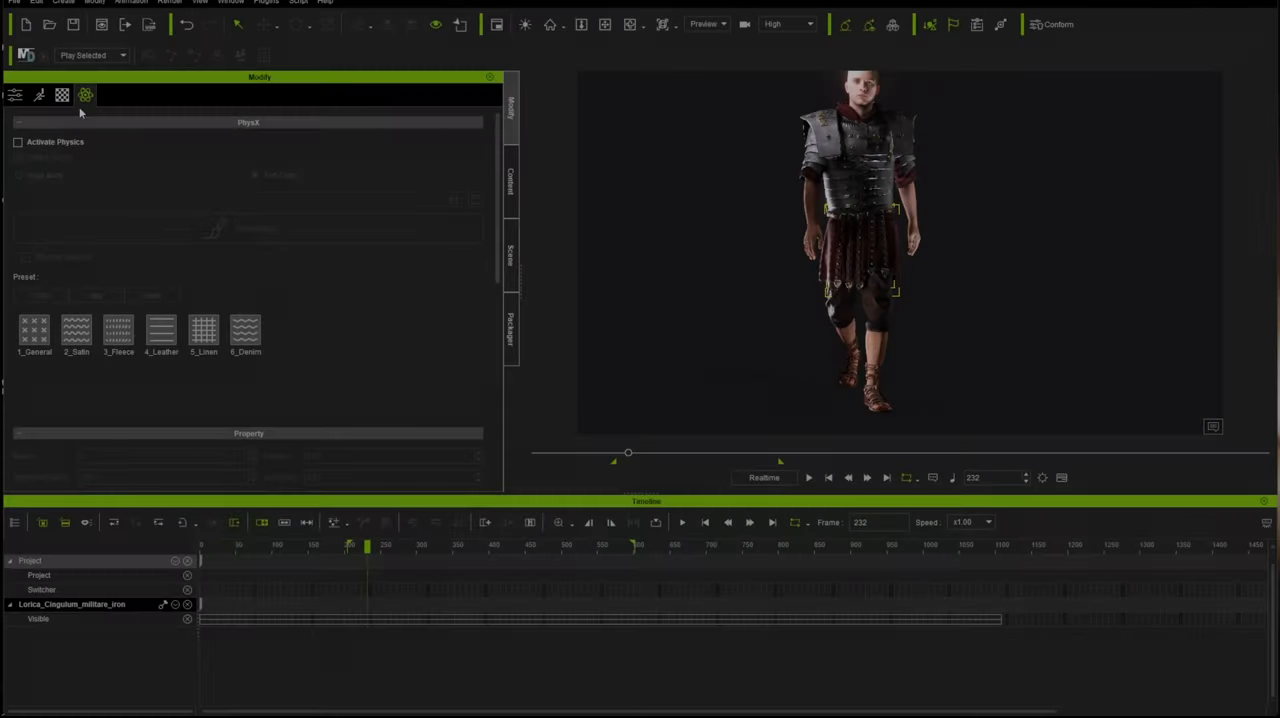
Step: Activate cloth physics on the Lorica_Cingulum_militare_iron belt with friction 0.90, solver frequency 360 and margin 3.30
left_click(18, 141)
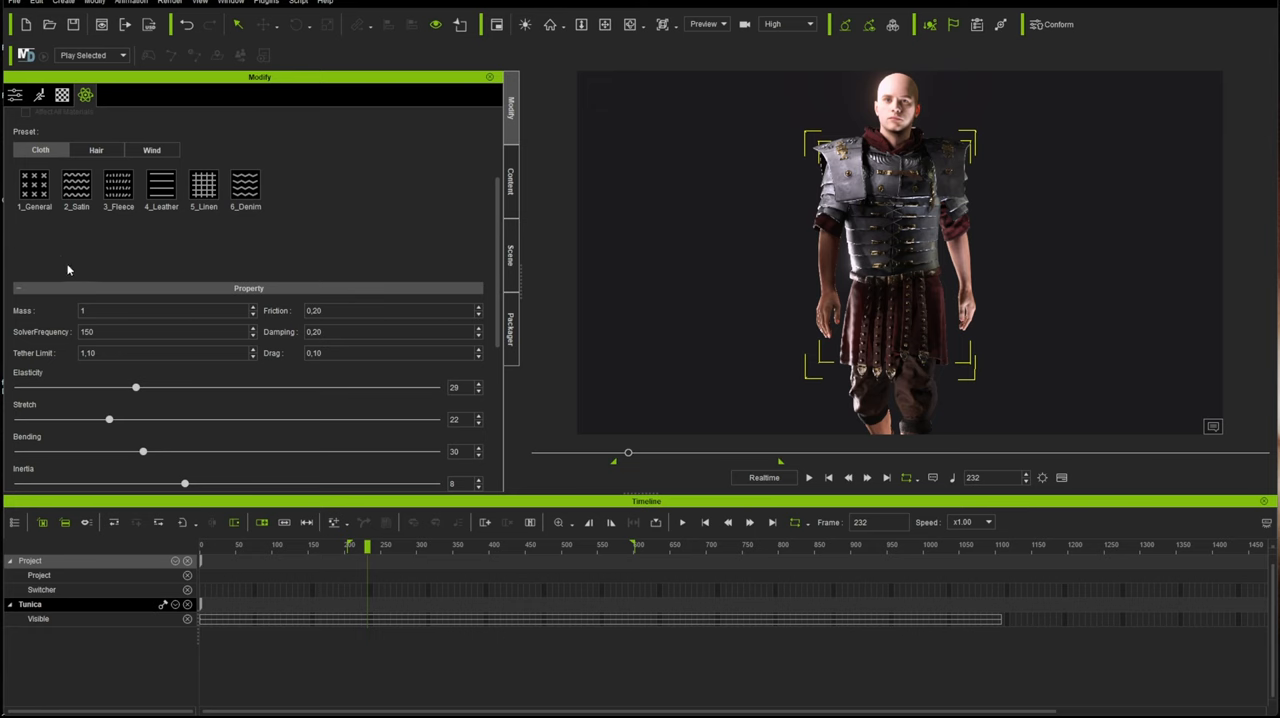
scroll("down", 3)
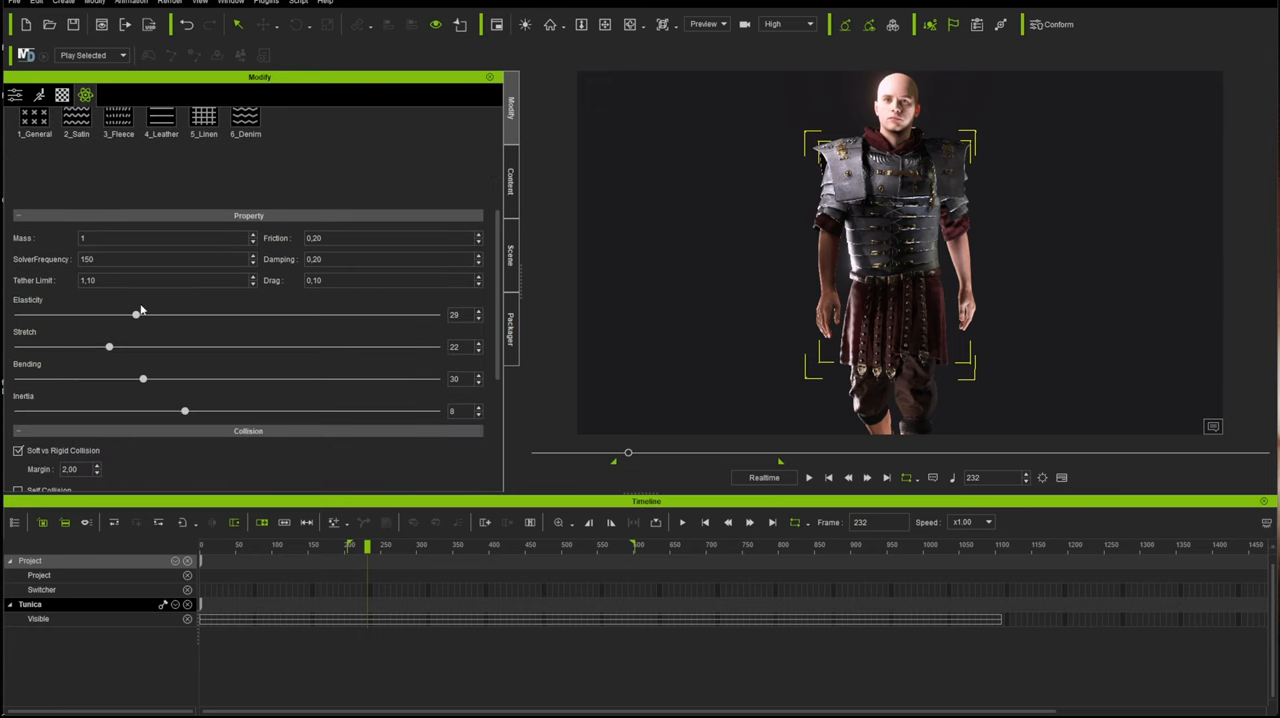
scroll("down", 3)
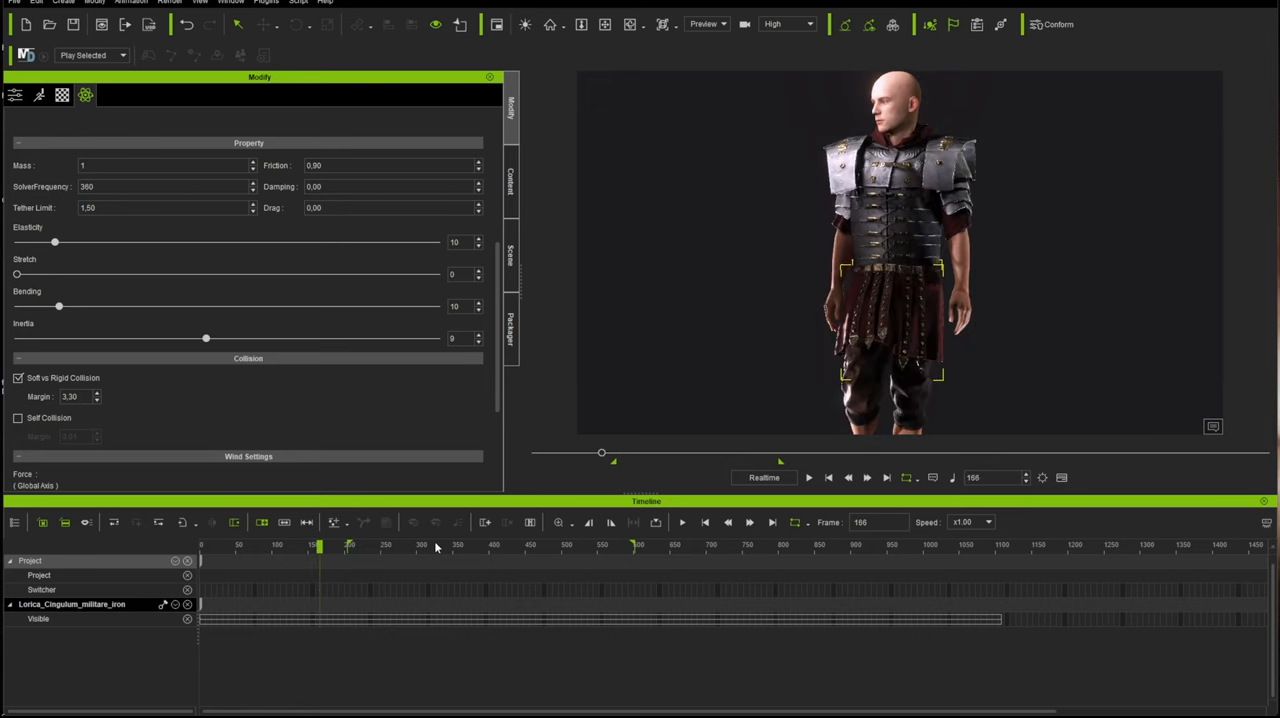
left_click(808, 478)
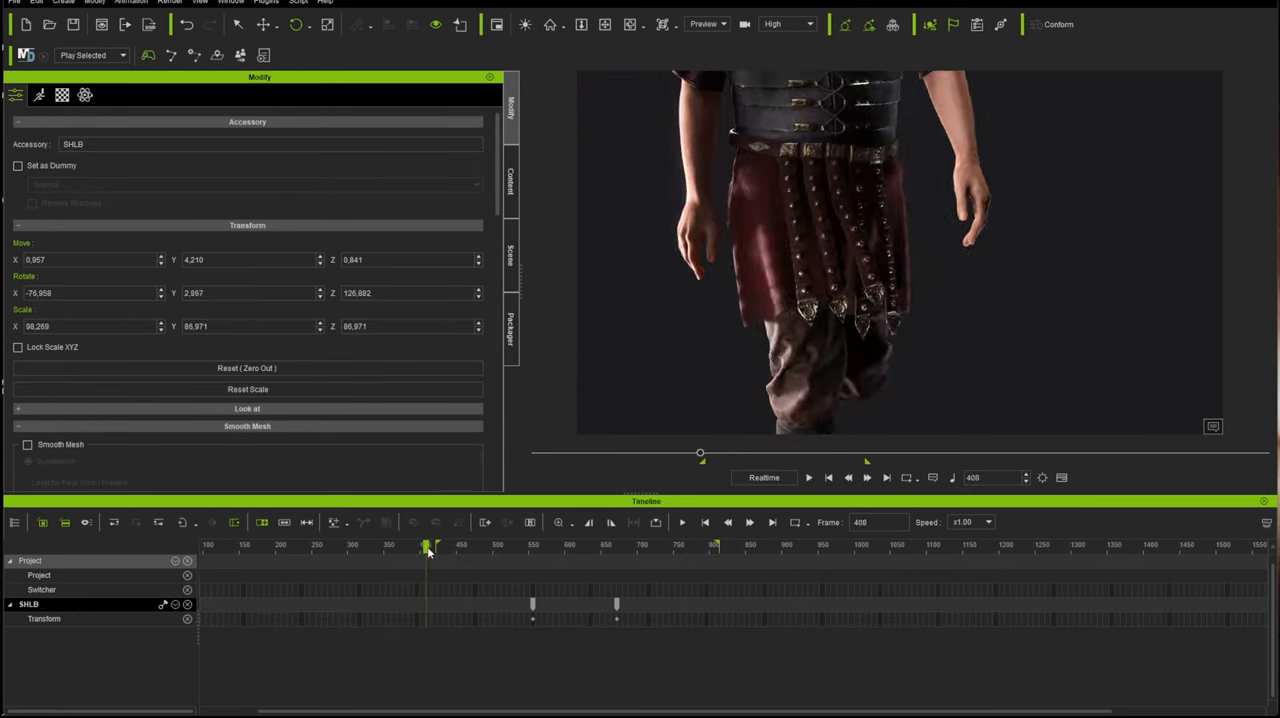
Step: Scrub the timeline to check the SHLB plate keys, then play the run to watch the belt cloth
left_click_drag(427, 545, 456, 545)
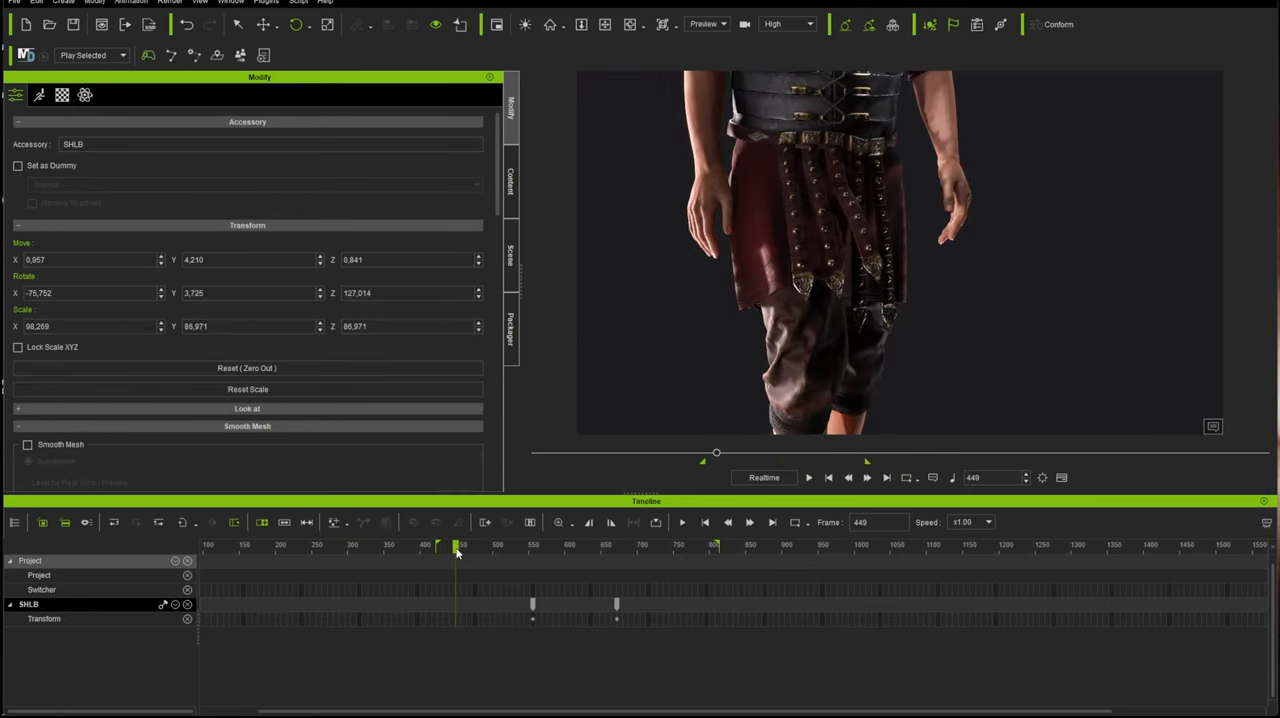
left_click_drag(458, 545, 440, 545)
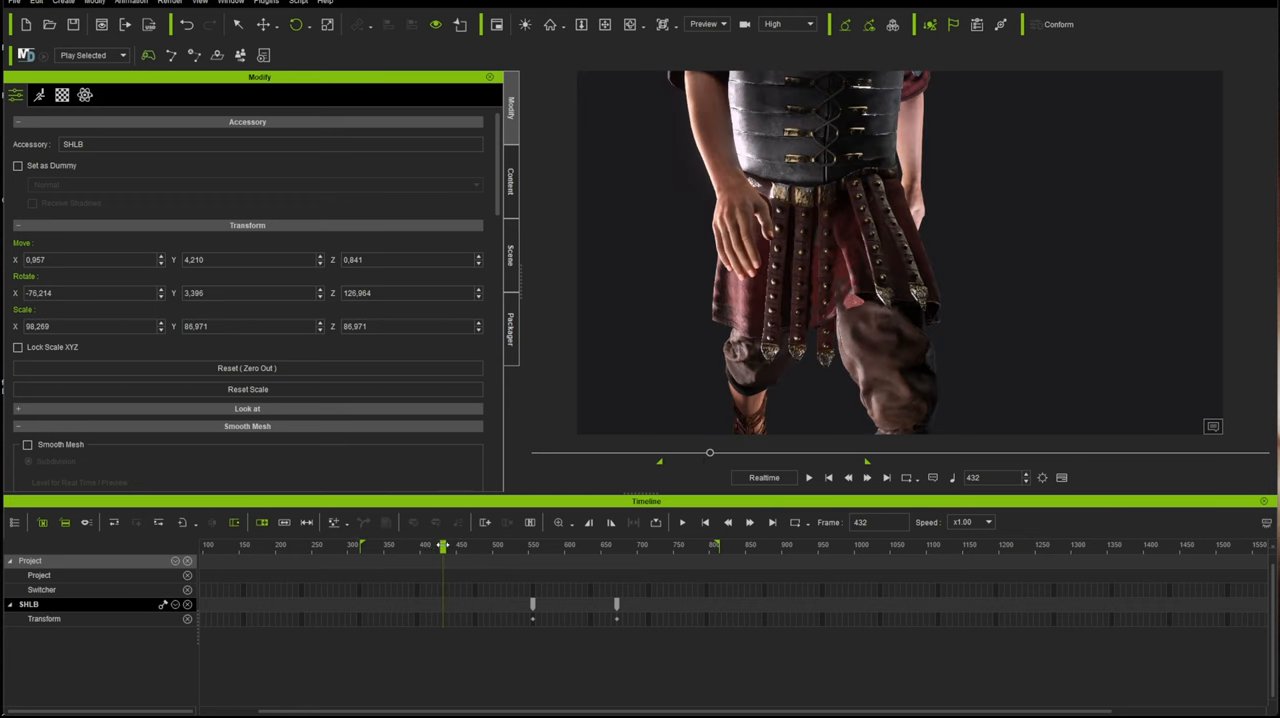
left_click_drag(443, 545, 388, 545)
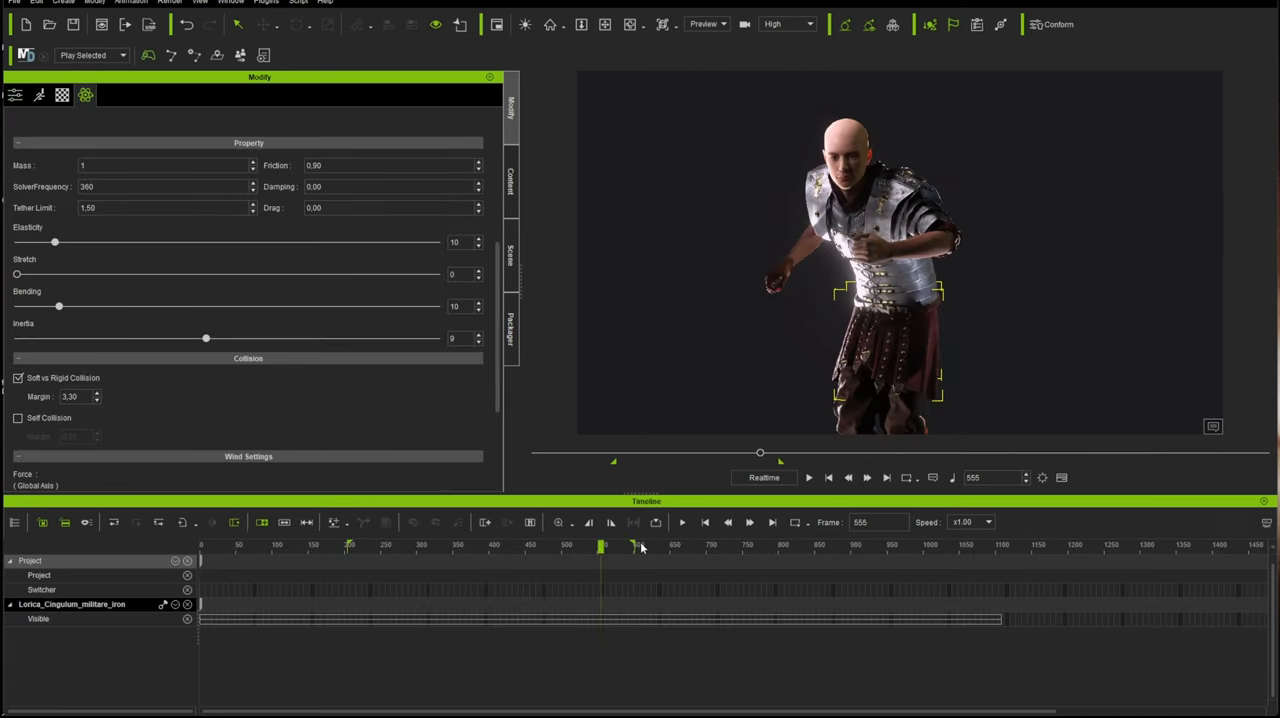
left_click_drag(603, 545, 680, 545)
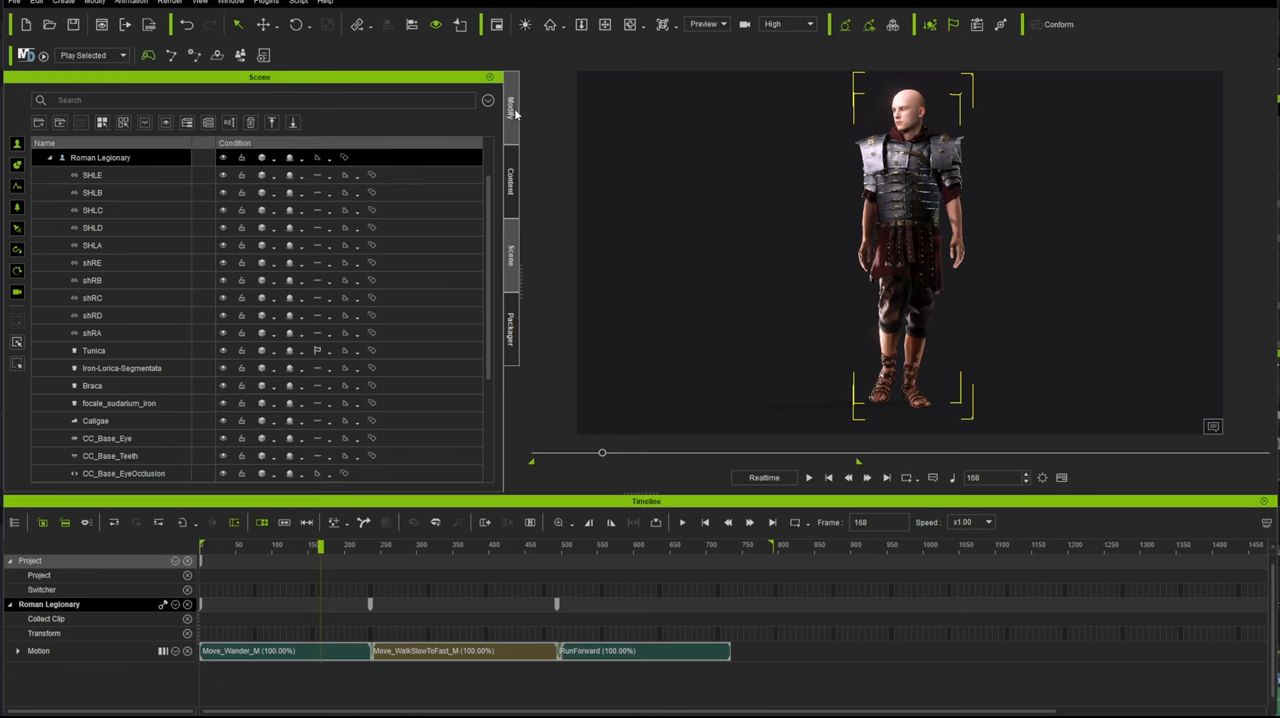
Step: Show the legionary's thigh capsule in the Character Collision Shape Editor
left_click(511, 107)
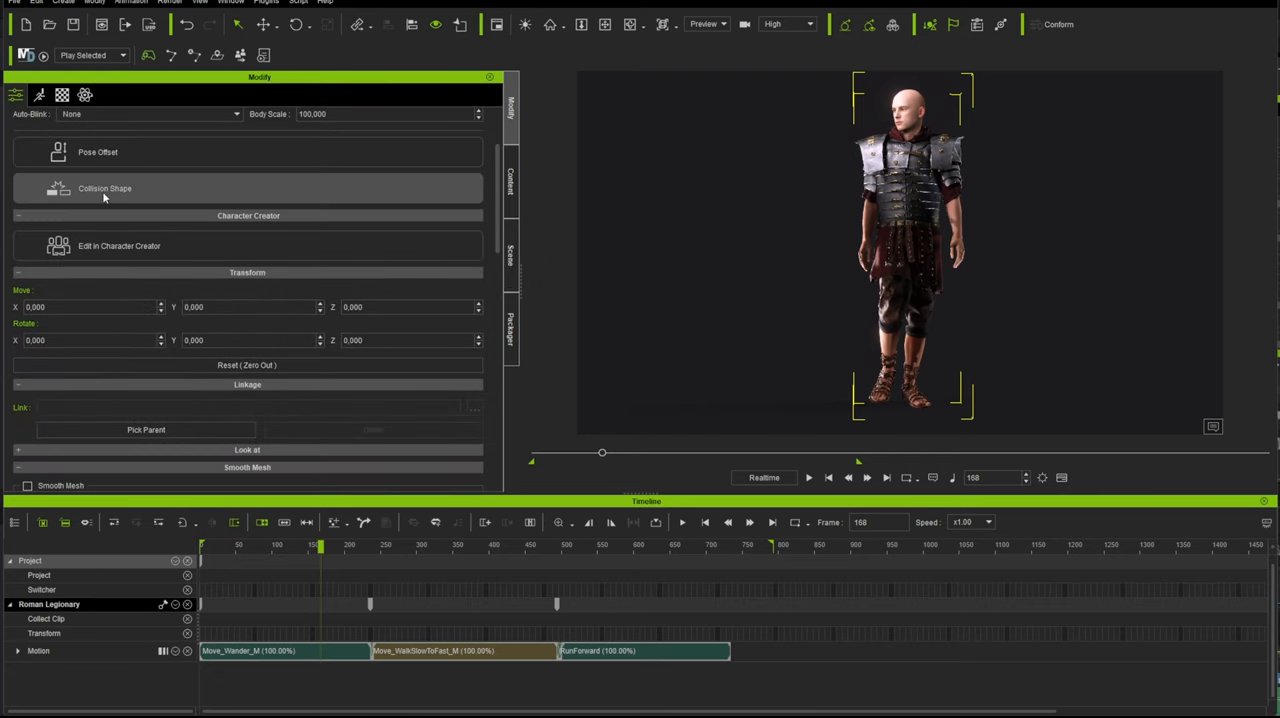
left_click(104, 188)
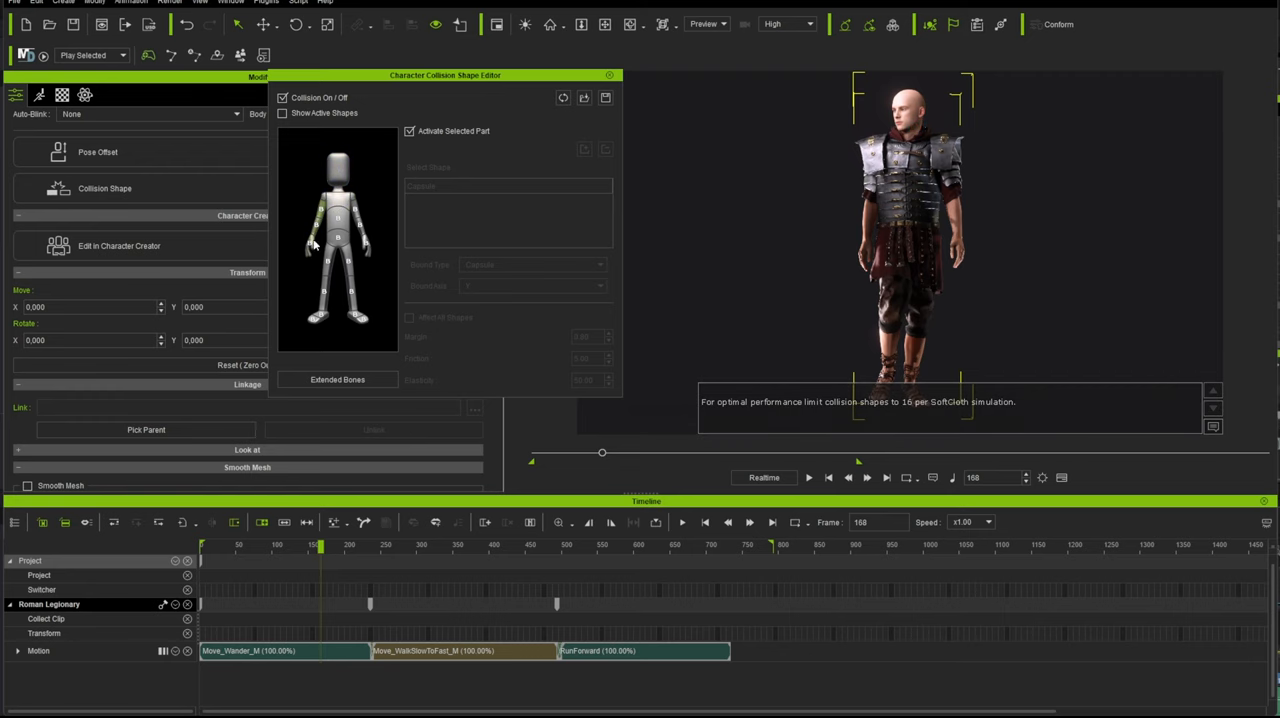
left_click(324, 318)
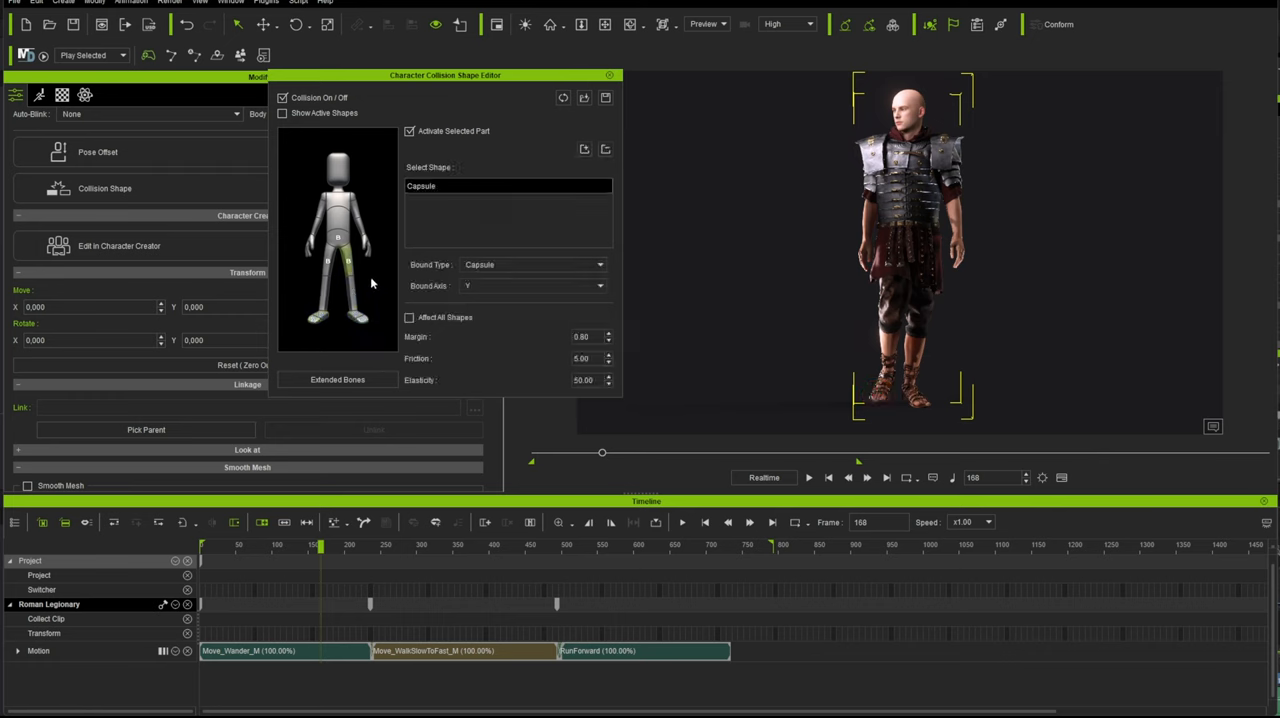
mouse_move(356, 202)
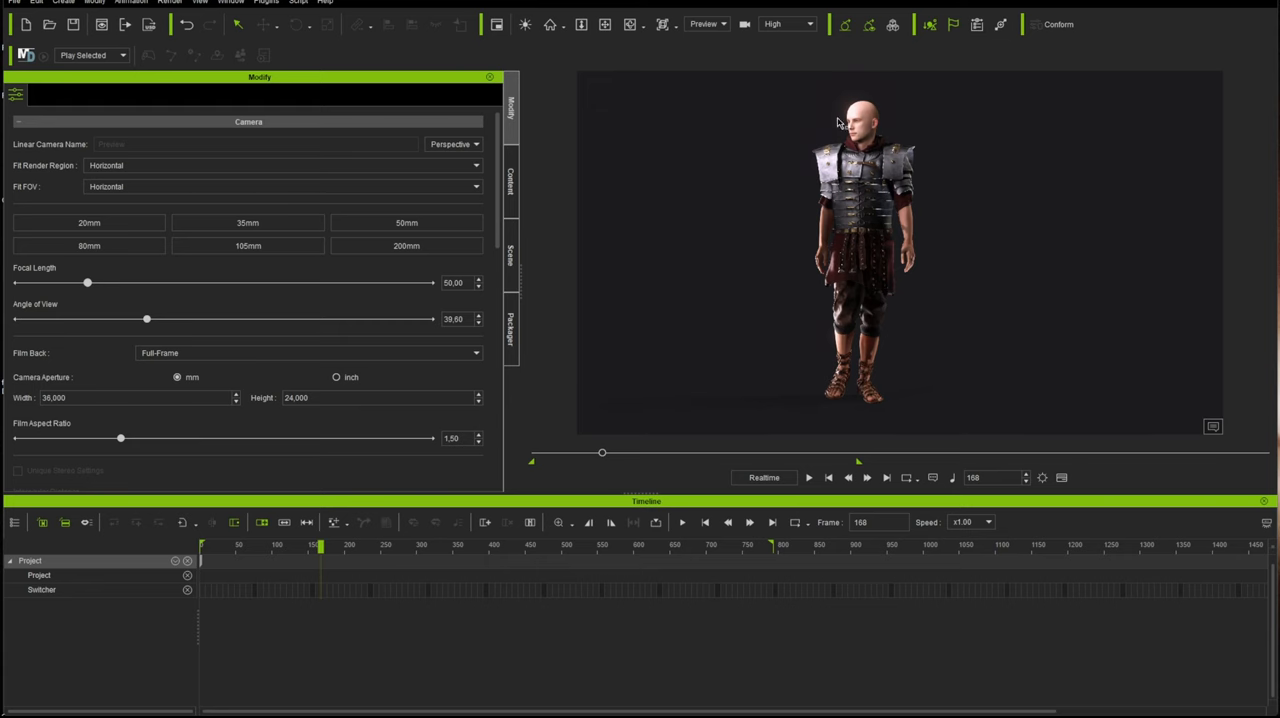
Step: Reselect the Roman Legionary and add a second thigh collision shape, Capsule(0)
left_click(863, 250)
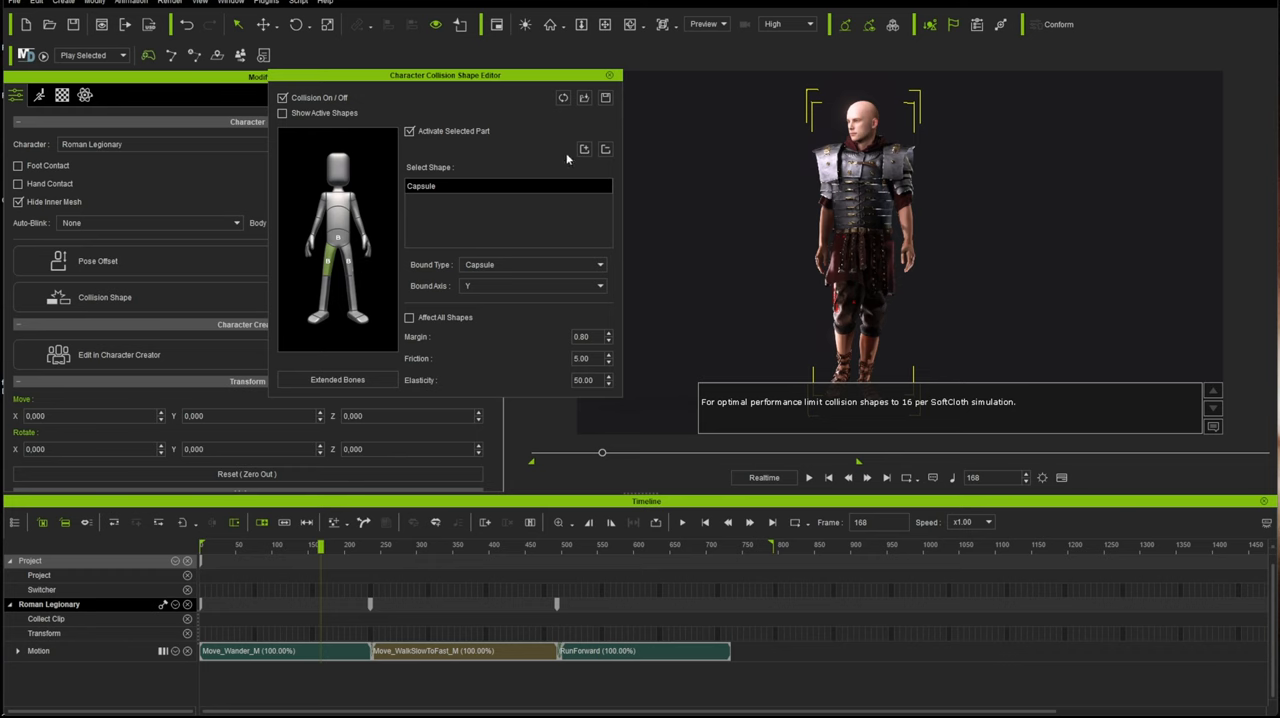
mouse_move(593, 152)
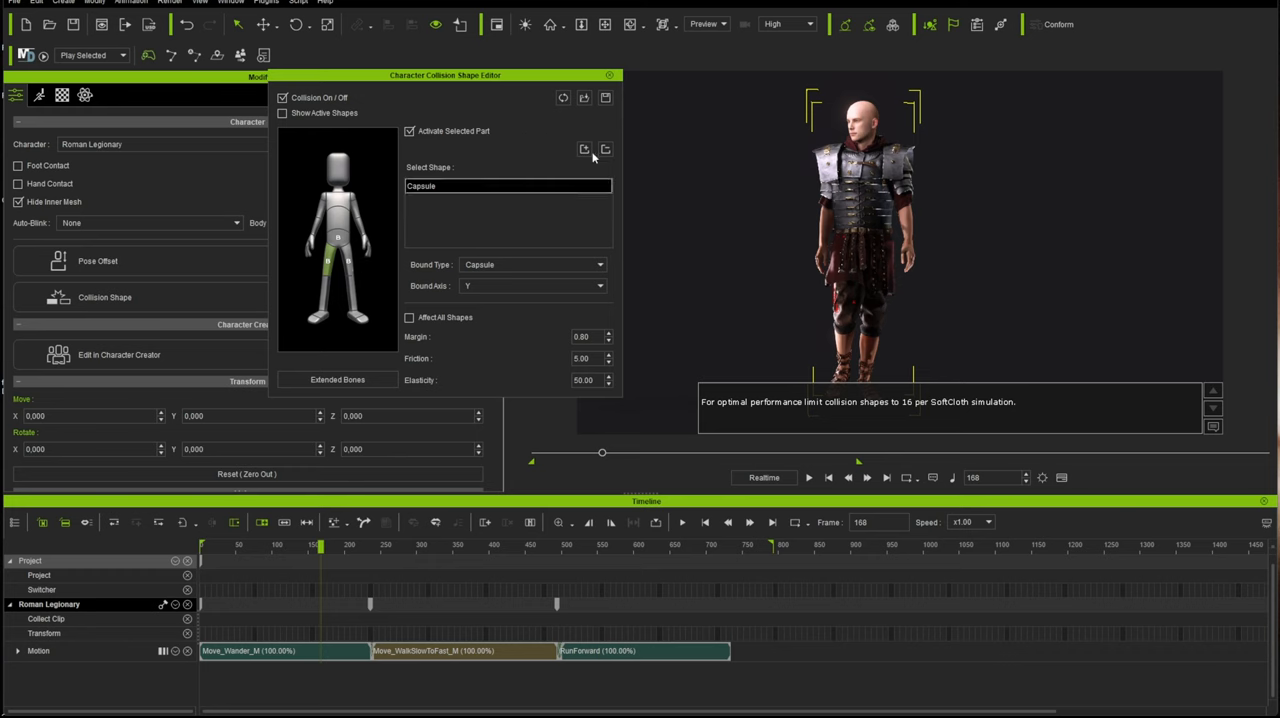
left_click(583, 149)
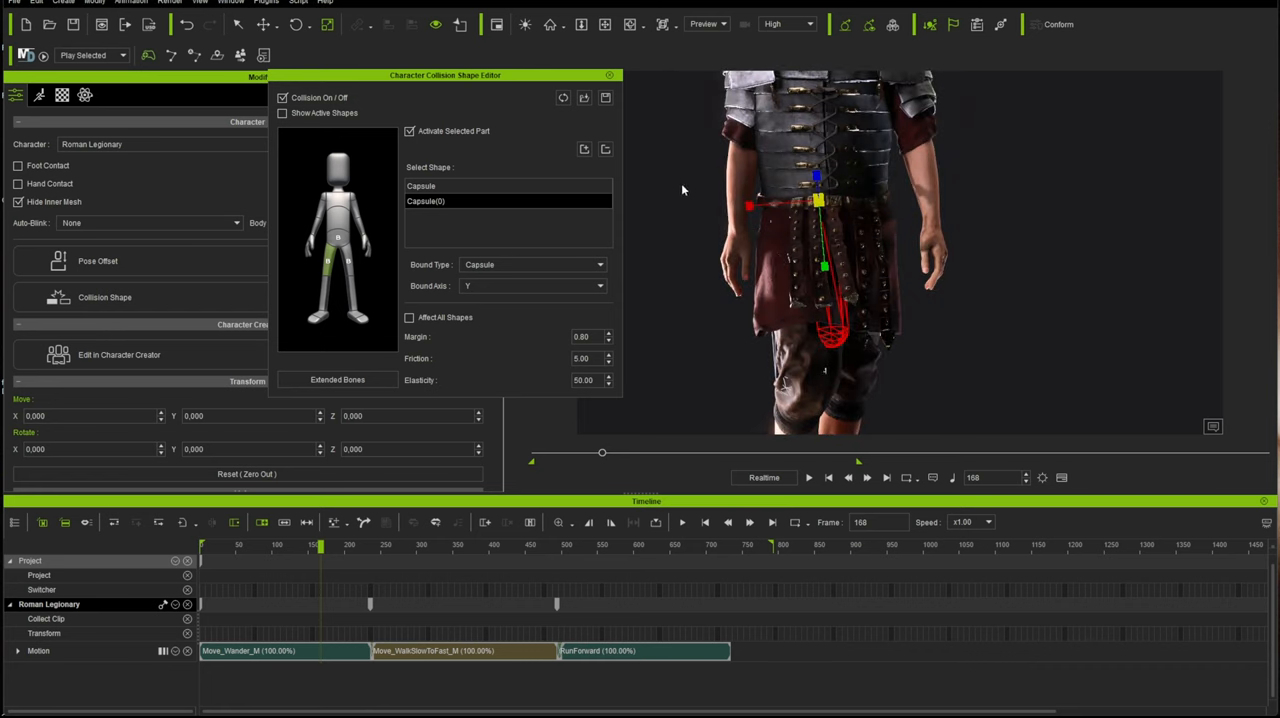
Step: Tilt Capsule(0) along the front of the thigh beneath the hanging belt strips
left_click(421, 186)
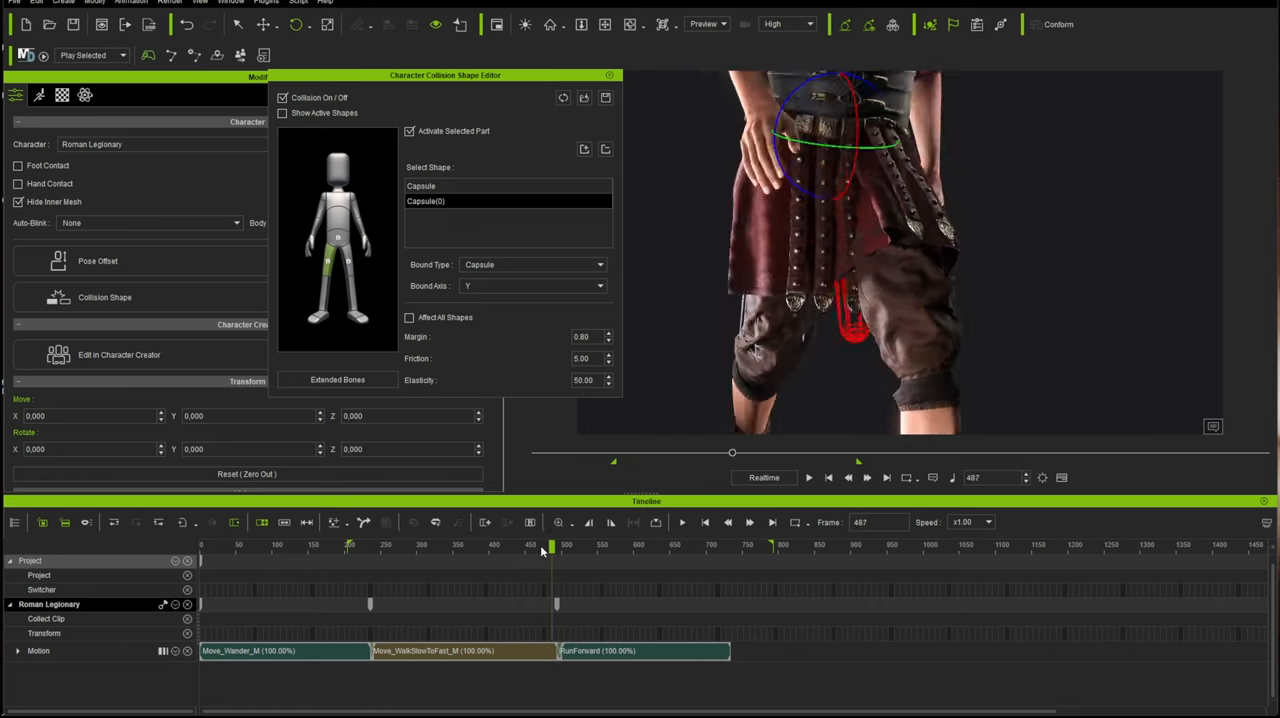
left_click_drag(553, 551, 530, 551)
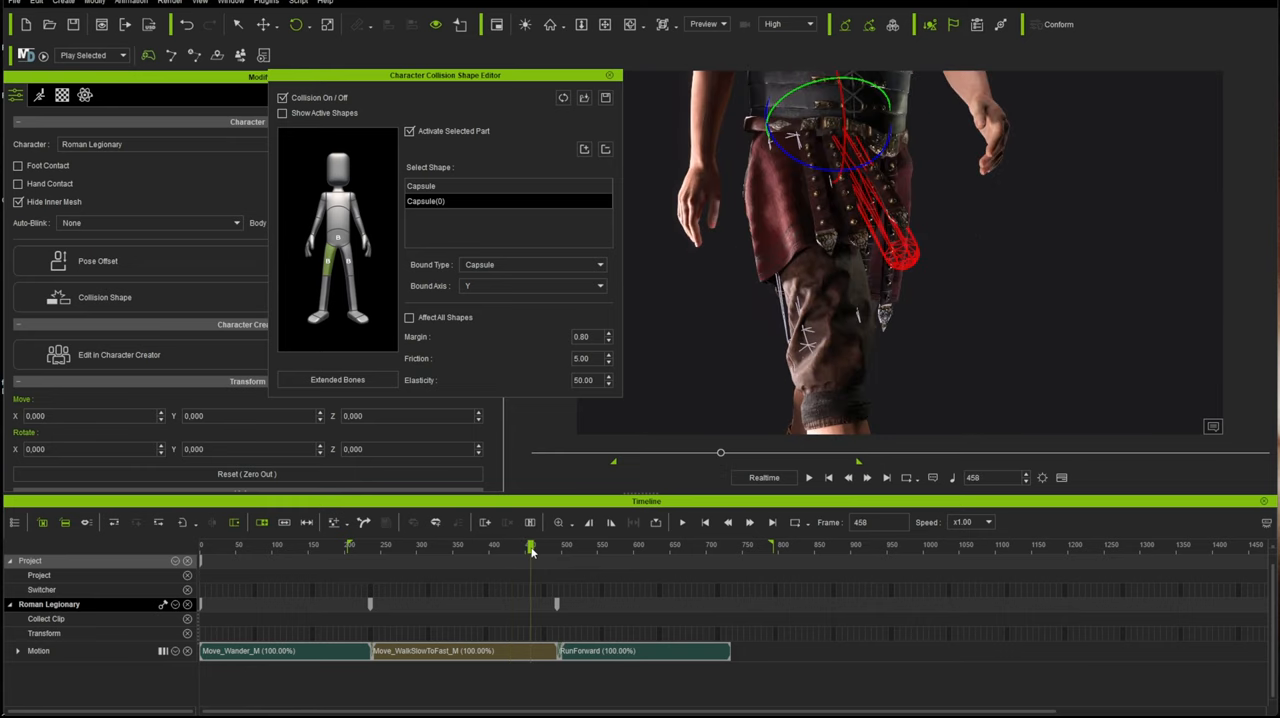